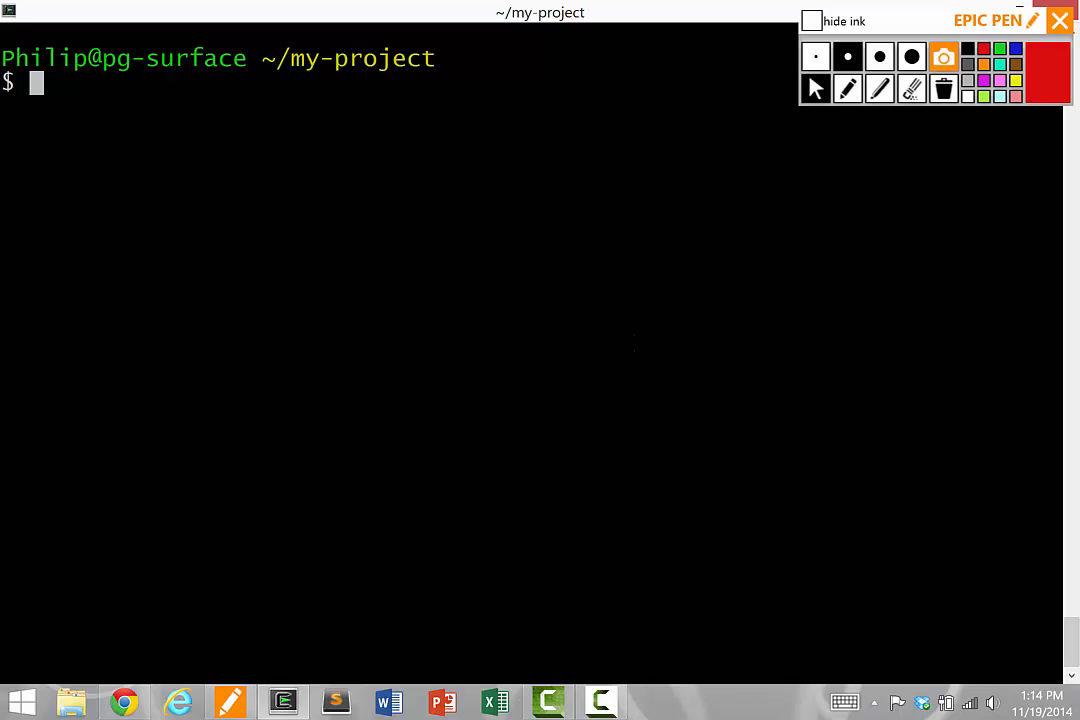
- View git help, then write 'hello these are my notes' into notes.txt using vi
{"action": "key", "text": "Return"}
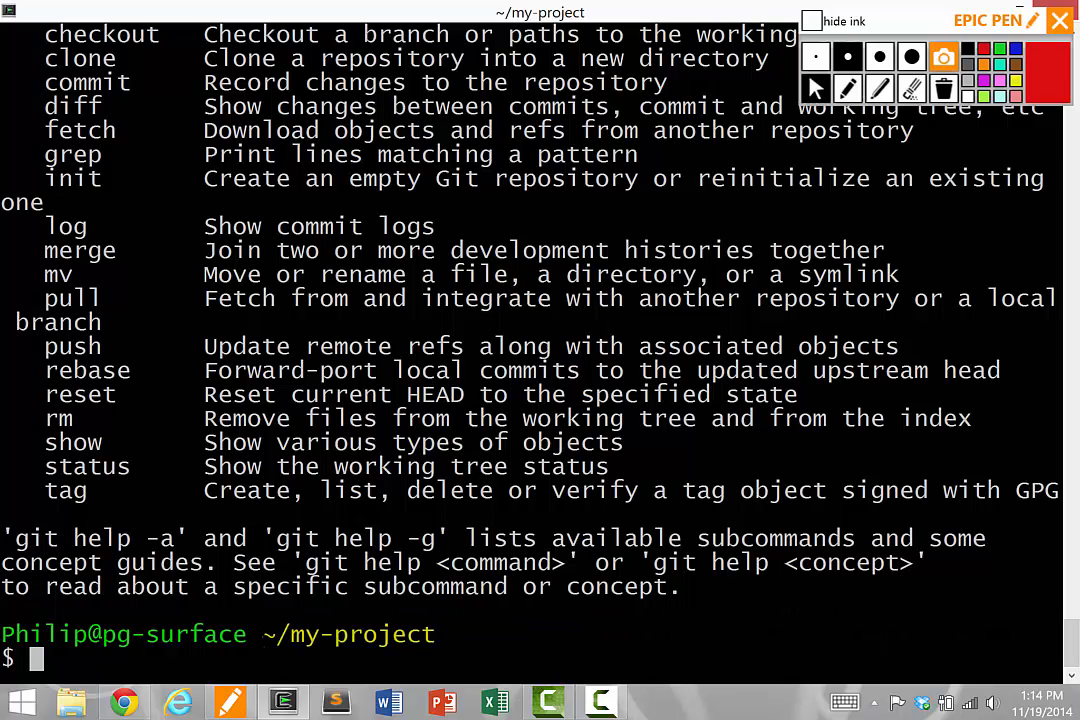
{"action": "type", "text": "vi notes.t"}
{"action": "type", "text": "hello these are my notes"}
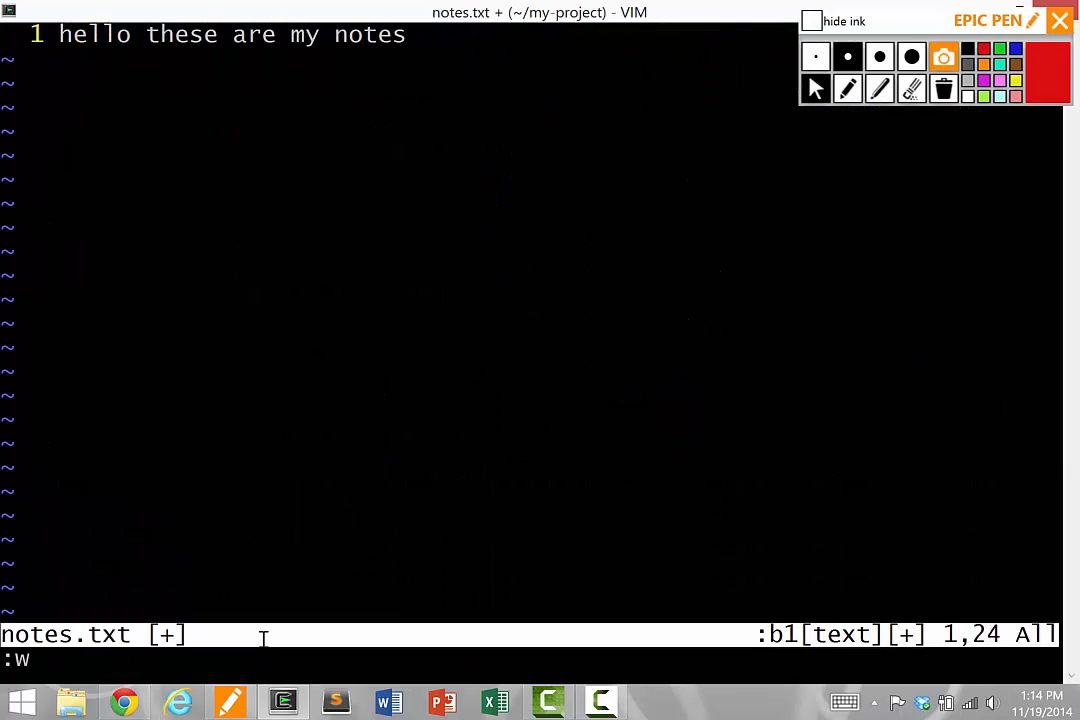
{"action": "type", "text": "q"}
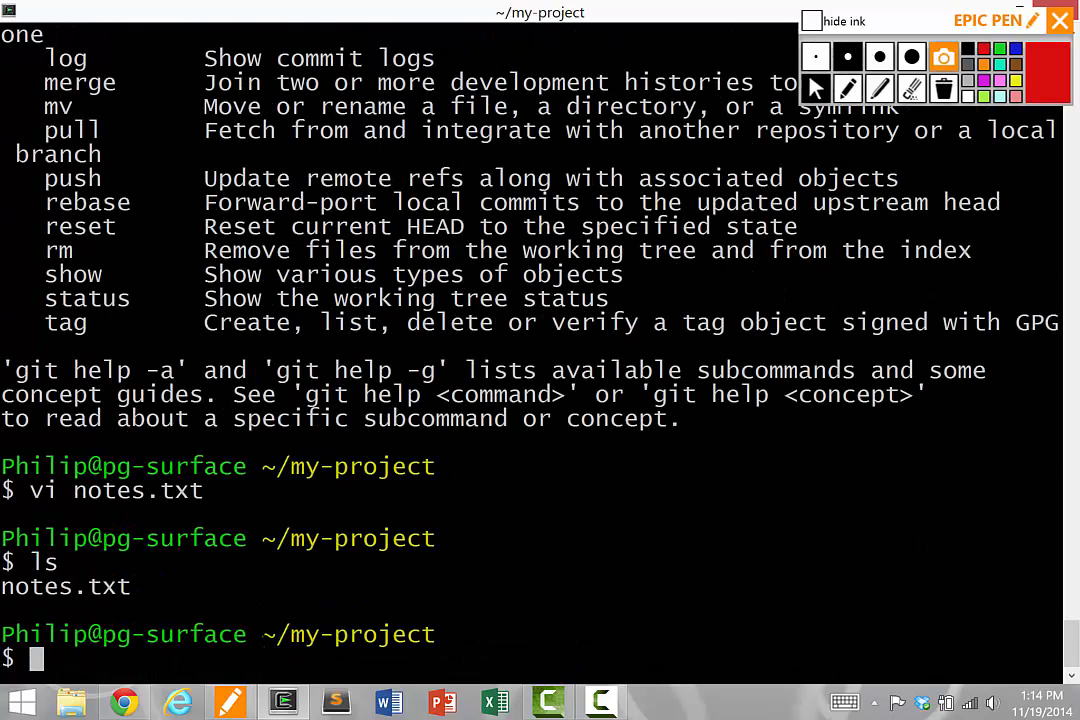
- Copy notes.txt to notes.txt.backup1 and reopen notes.txt in vi
{"action": "type", "text": "cp notes.txt n"}
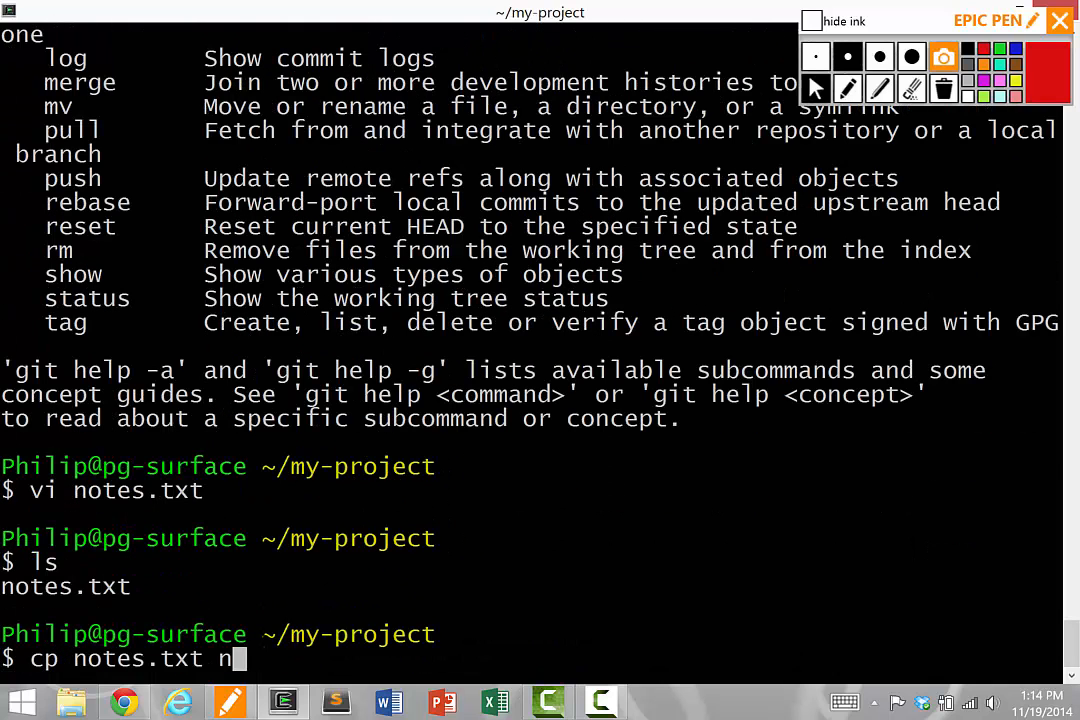
{"action": "type", "text": "otes.txt.backup1"}
{"action": "type", "text": "ls"}
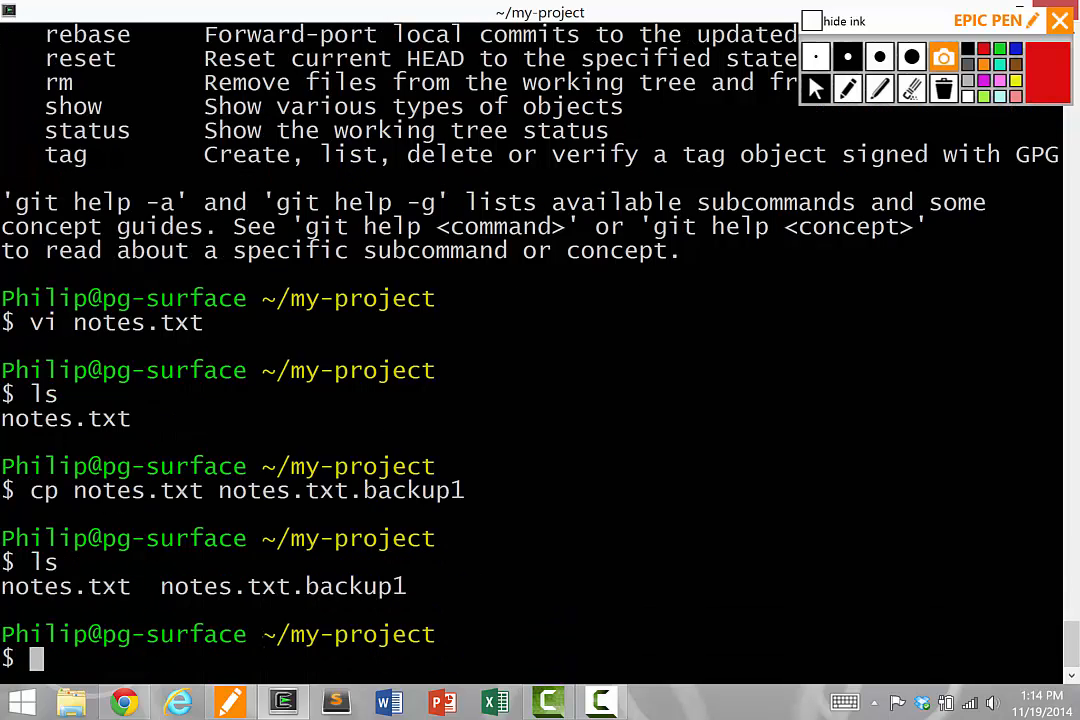
{"action": "type", "text": "vi notes.txt"}
{"action": "type", "text": "ls"}
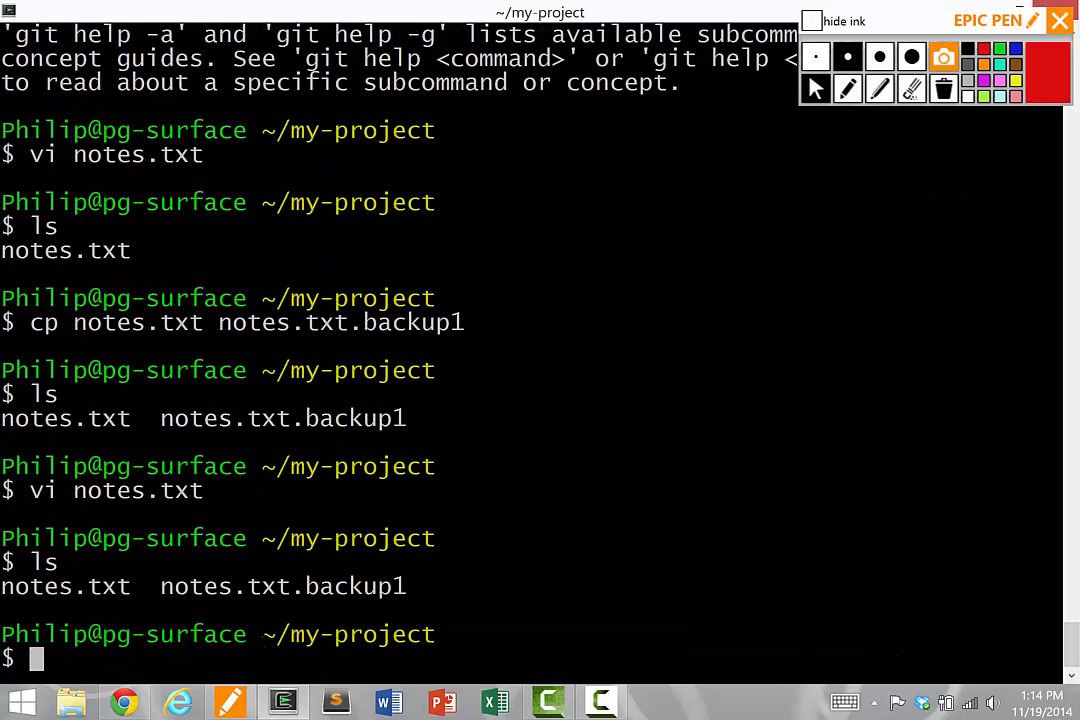
- Back up to notes.txt.backup2, add the xxx and zzz lines, then copy to backup3
{"action": "type", "text": "cp notes.txt no"}
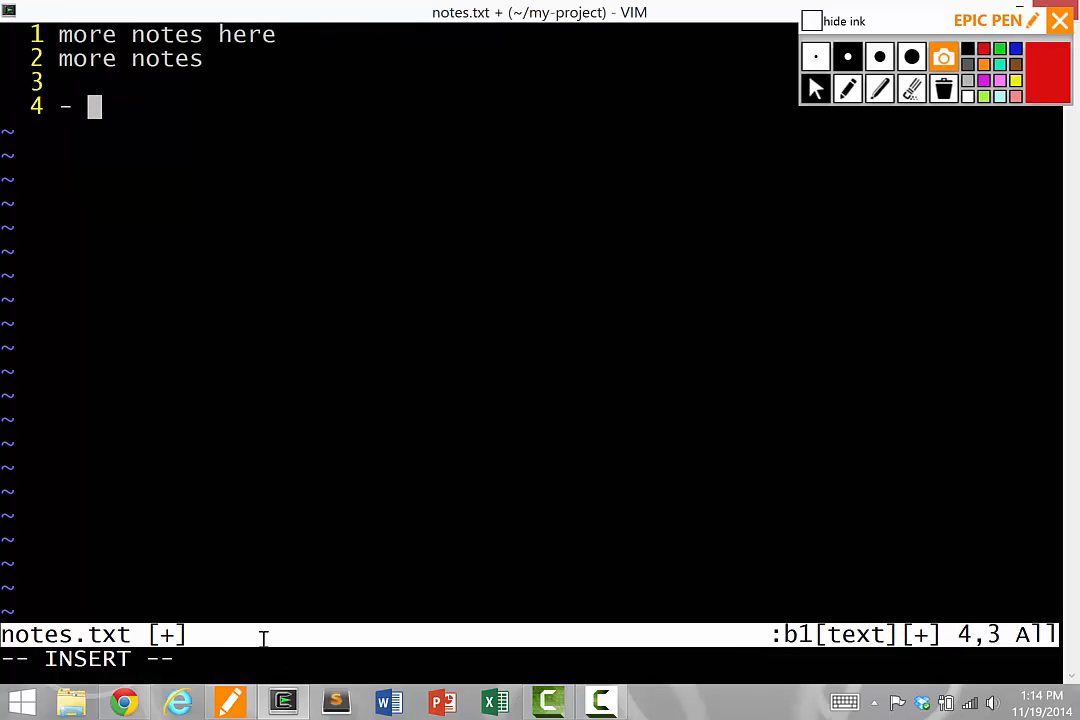
{"action": "type", "text": "xxx"}
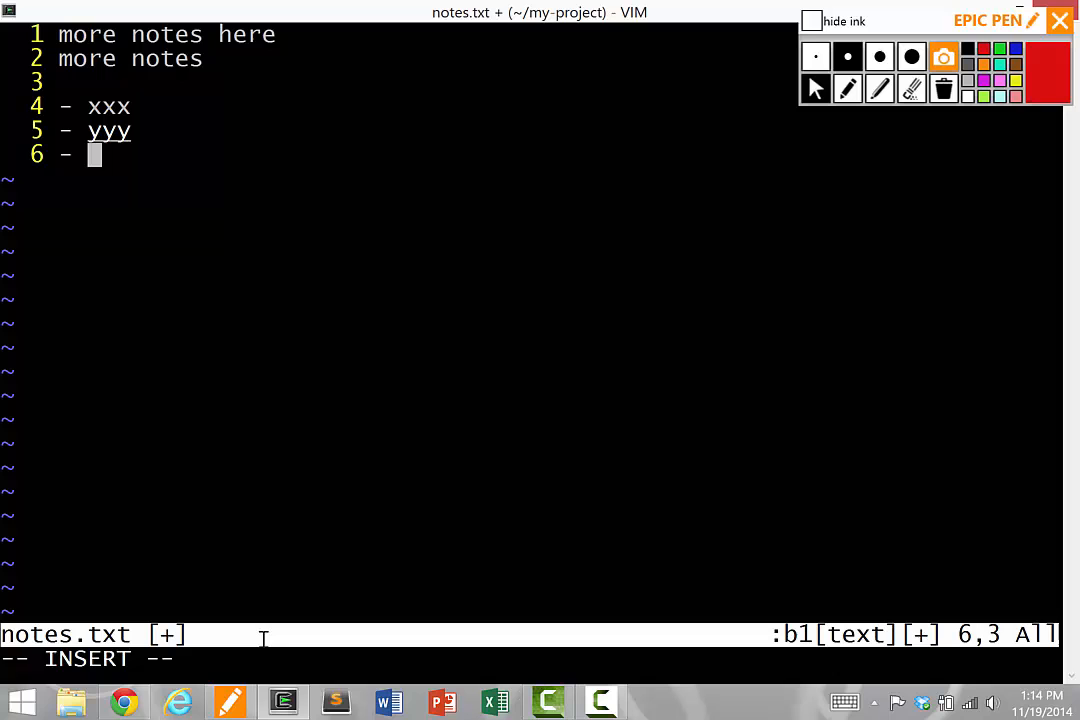
{"action": "type", "text": "zzz"}
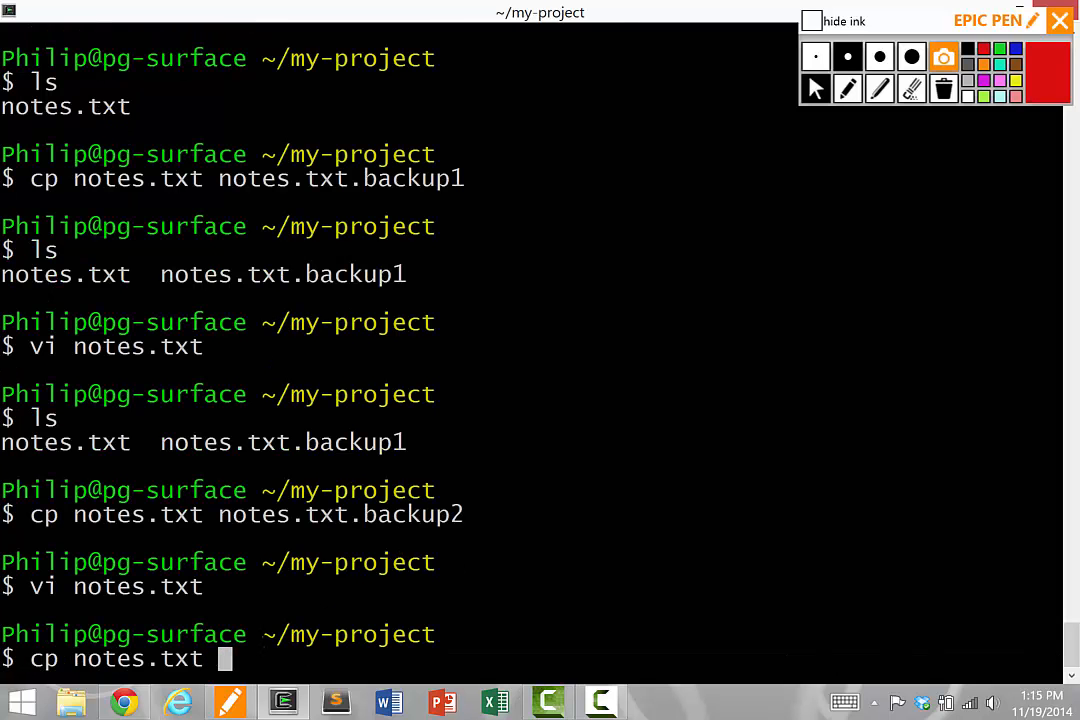
{"action": "type", "text": "notes.txt.backup3"}
{"action": "type", "text": "ls"}
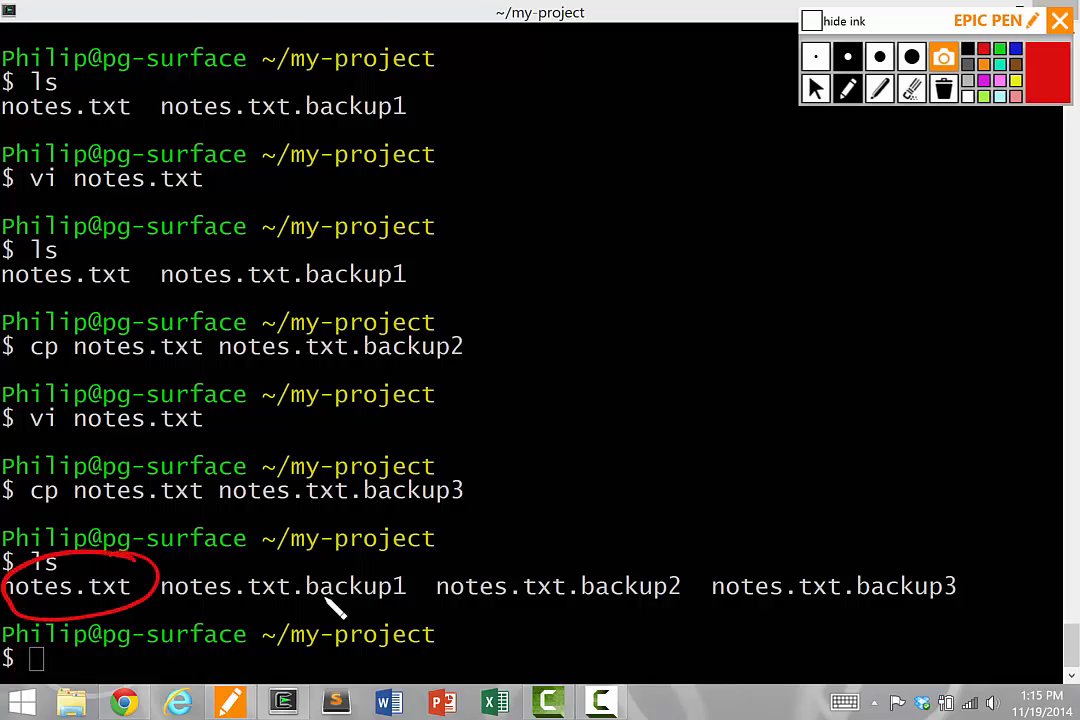
- Cross out the three backup names, circle notes.txt, then clear all ink
{"action": "left_click_drag", "start_coordinate": [305, 605], "coordinate": [965, 600]}
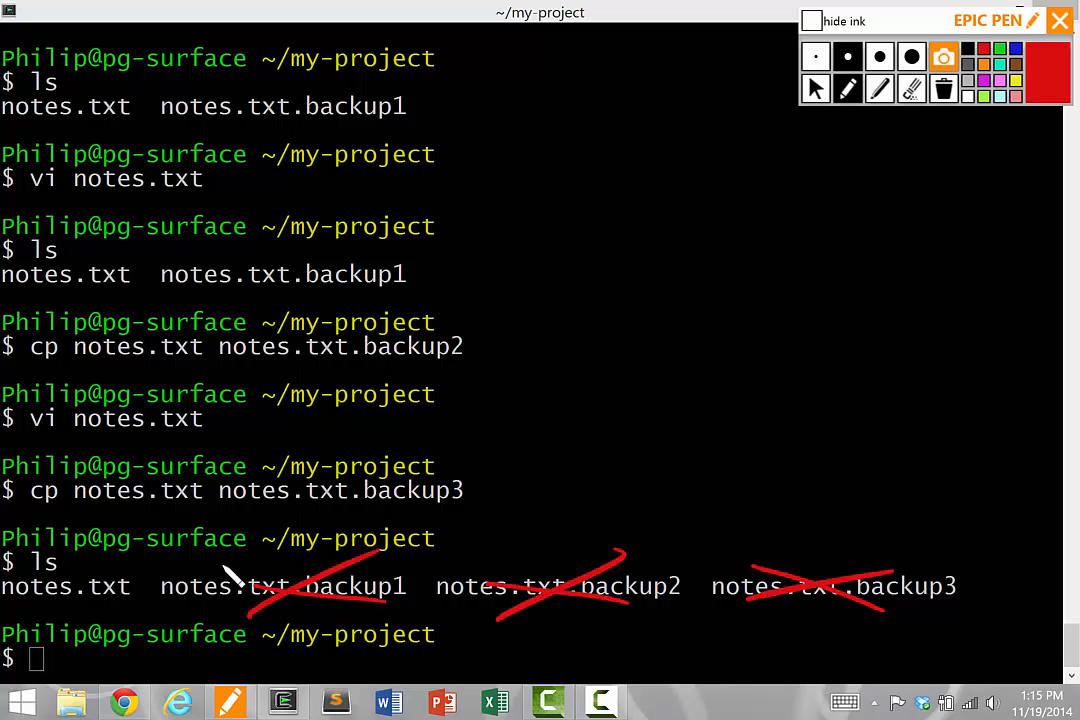
{"action": "left_click_drag", "start_coordinate": [30, 560], "coordinate": [130, 600]}
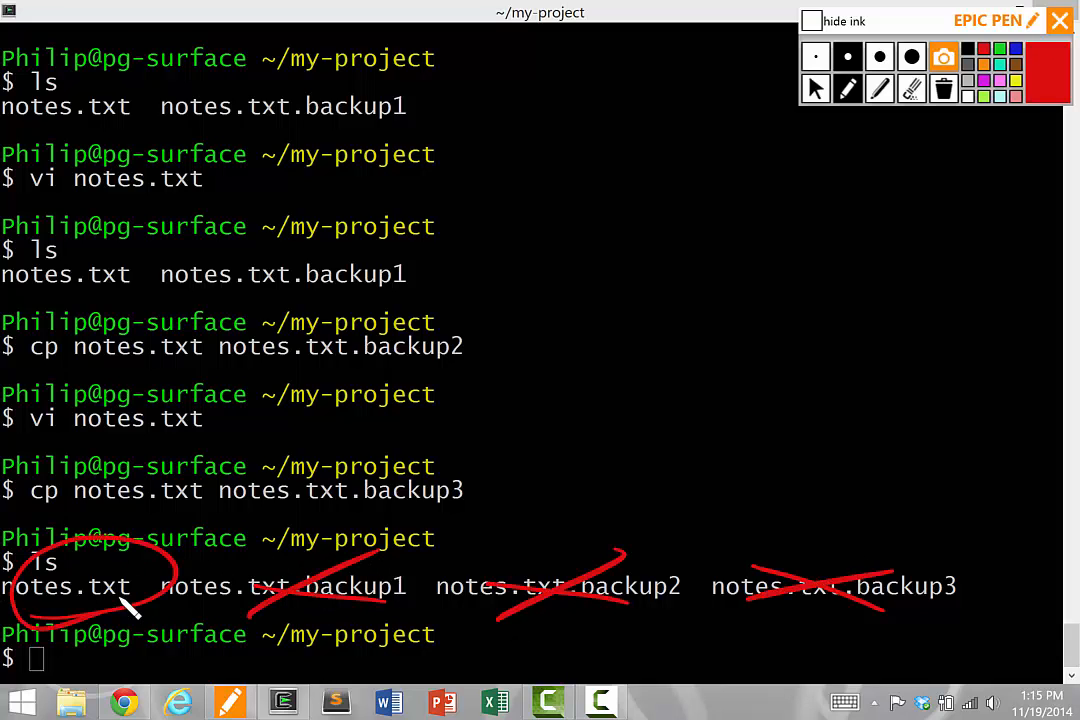
{"action": "mouse_move", "coordinate": [943, 88]}
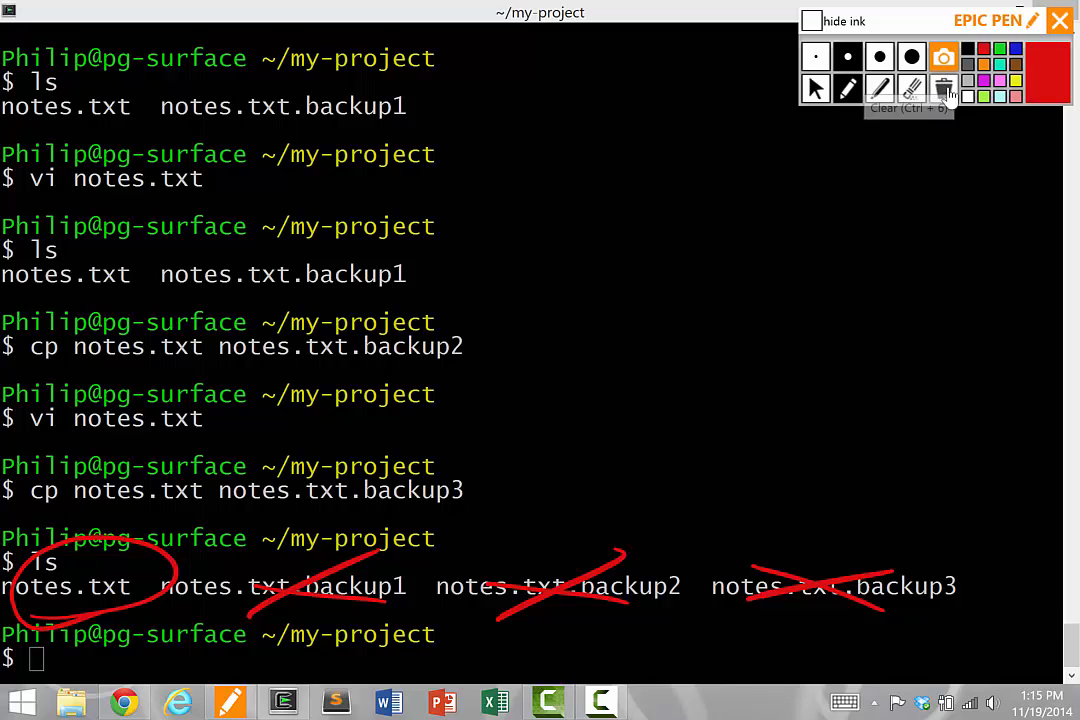
{"action": "left_click", "coordinate": [943, 87]}
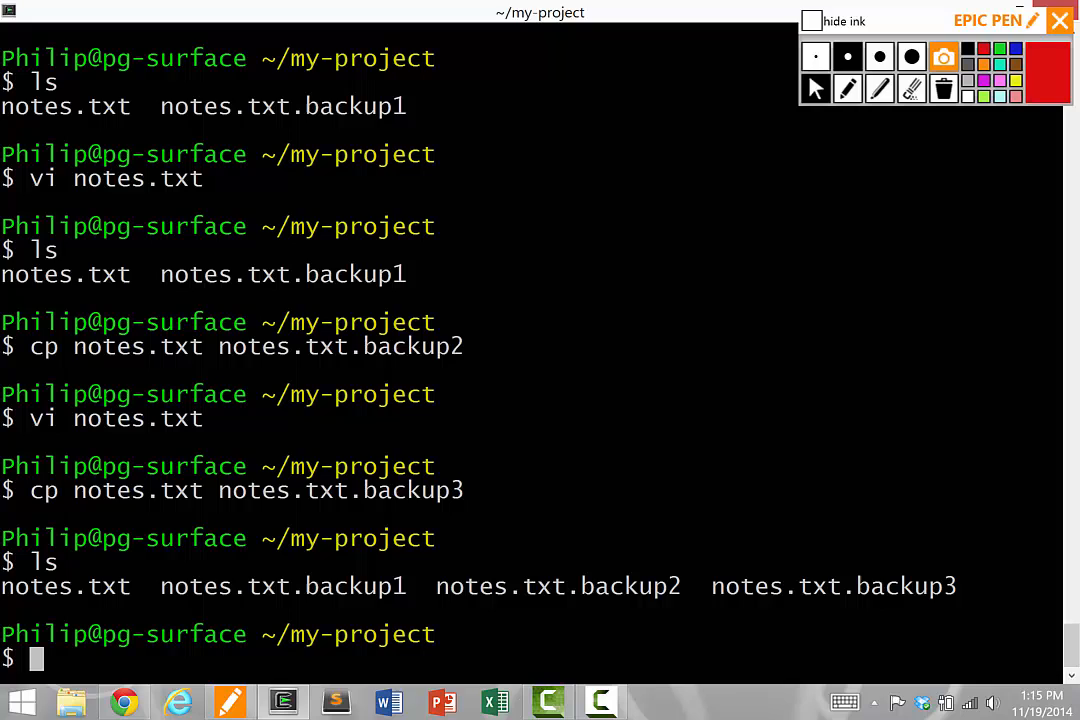
- Run git init . and remove the notes.txt.backup* files
{"action": "type", "text": "git init"}
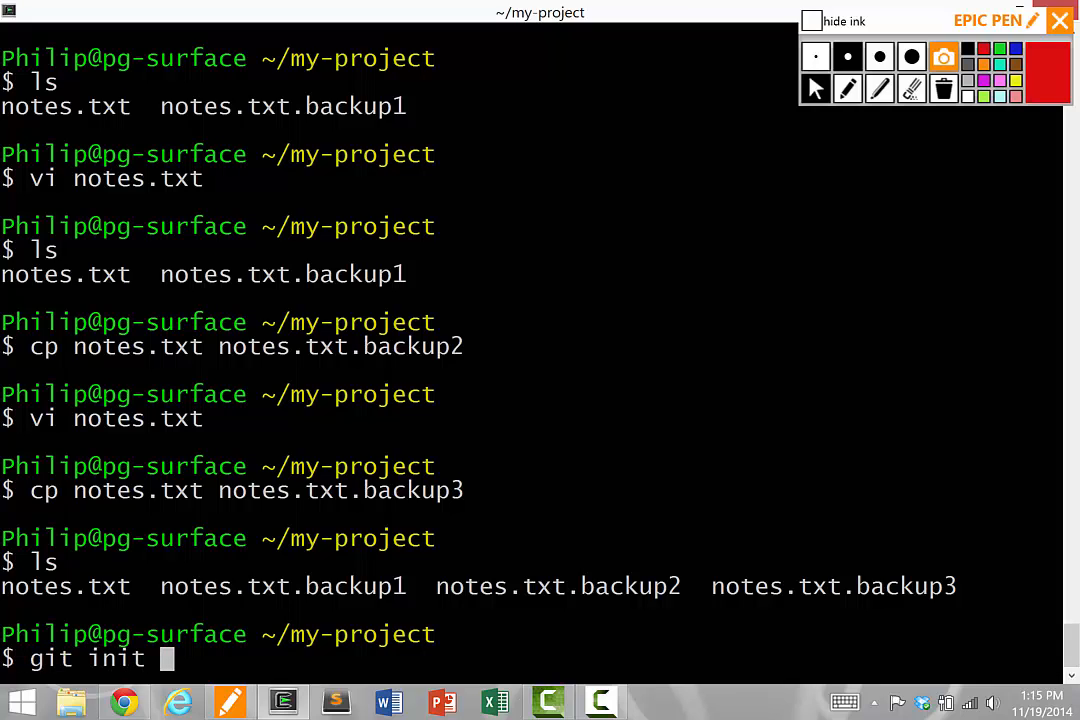
{"action": "type", "text": "."}
{"action": "type", "text": "ls"}
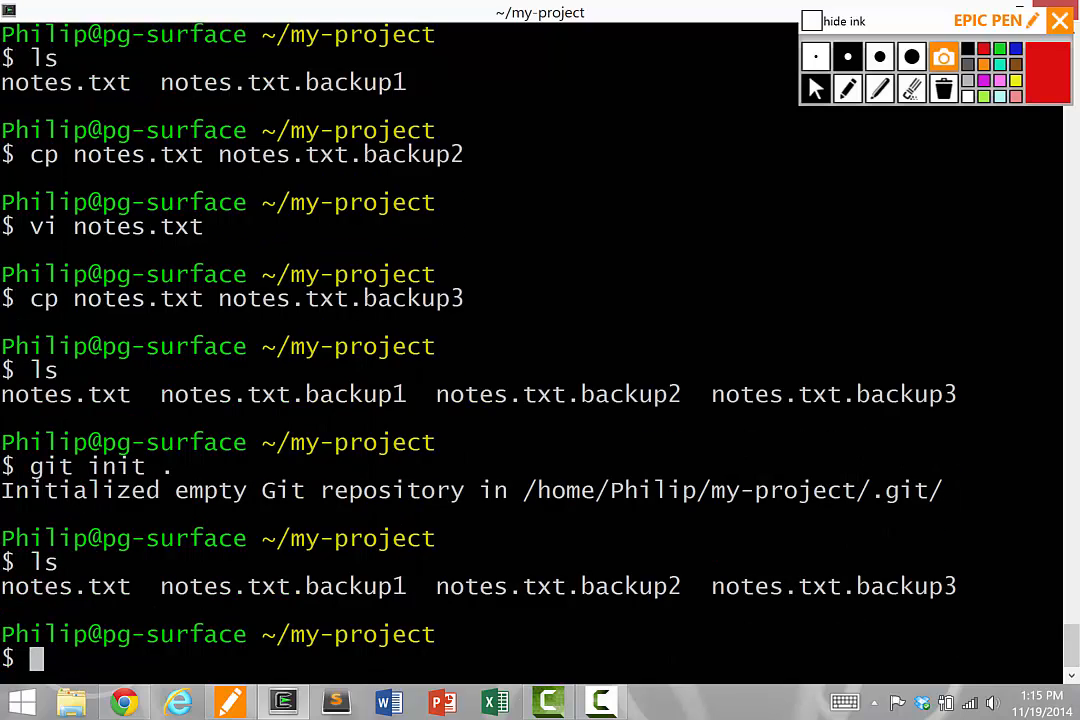
{"action": "type", "text": "rm notes.txt.backup*"}
{"action": "type", "text": "ls"}
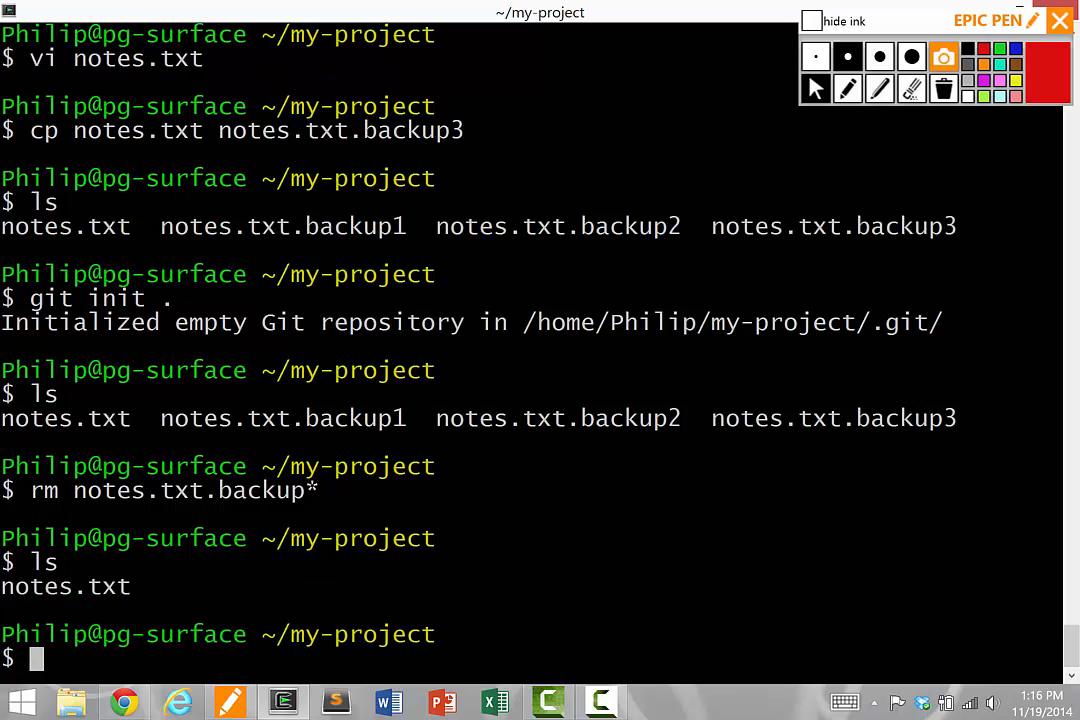
- Stage notes.txt with git add and confirm in git status it's a new file
{"action": "type", "text": "git add"}
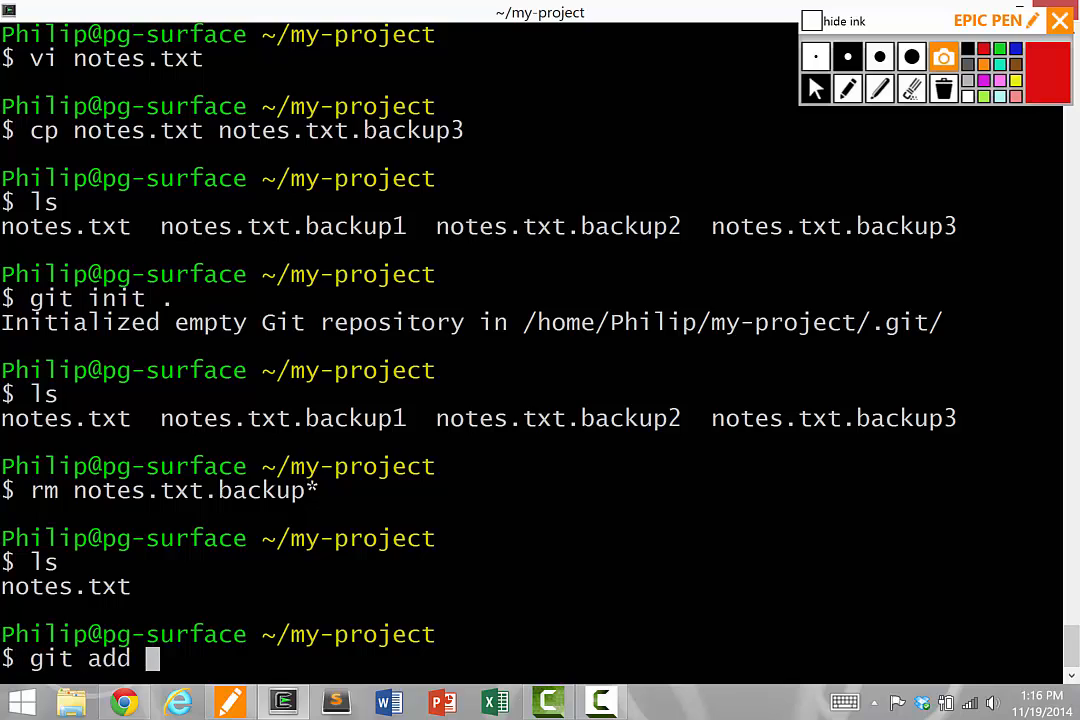
{"action": "type", "text": "notes.txt"}
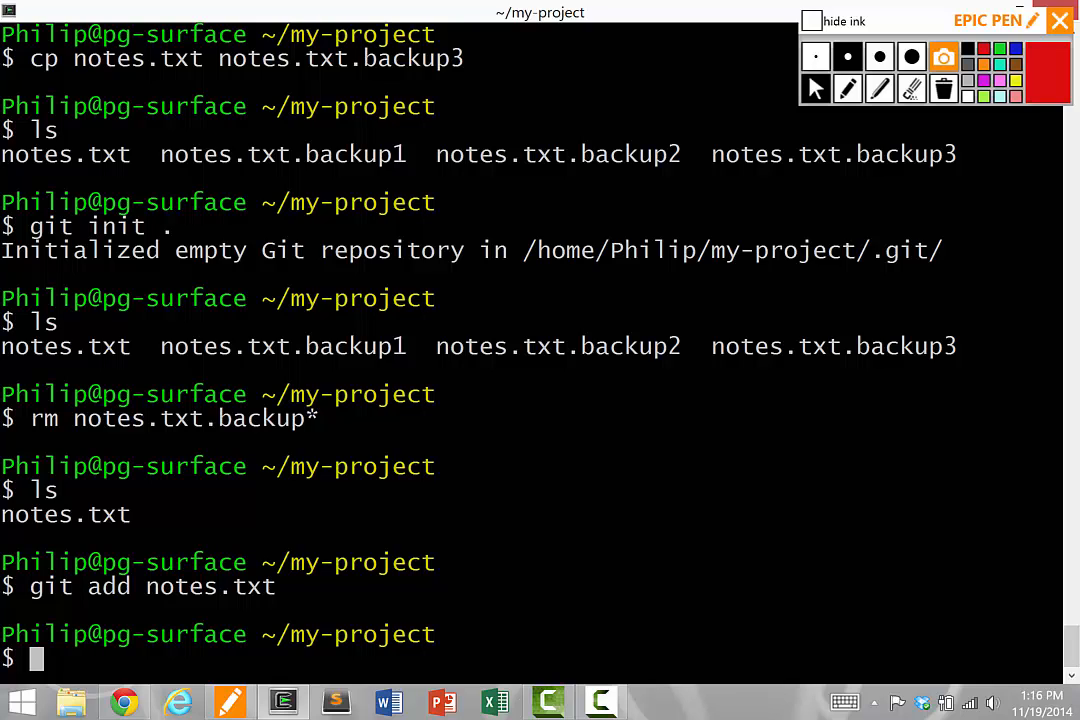
{"action": "type", "text": "git status"}
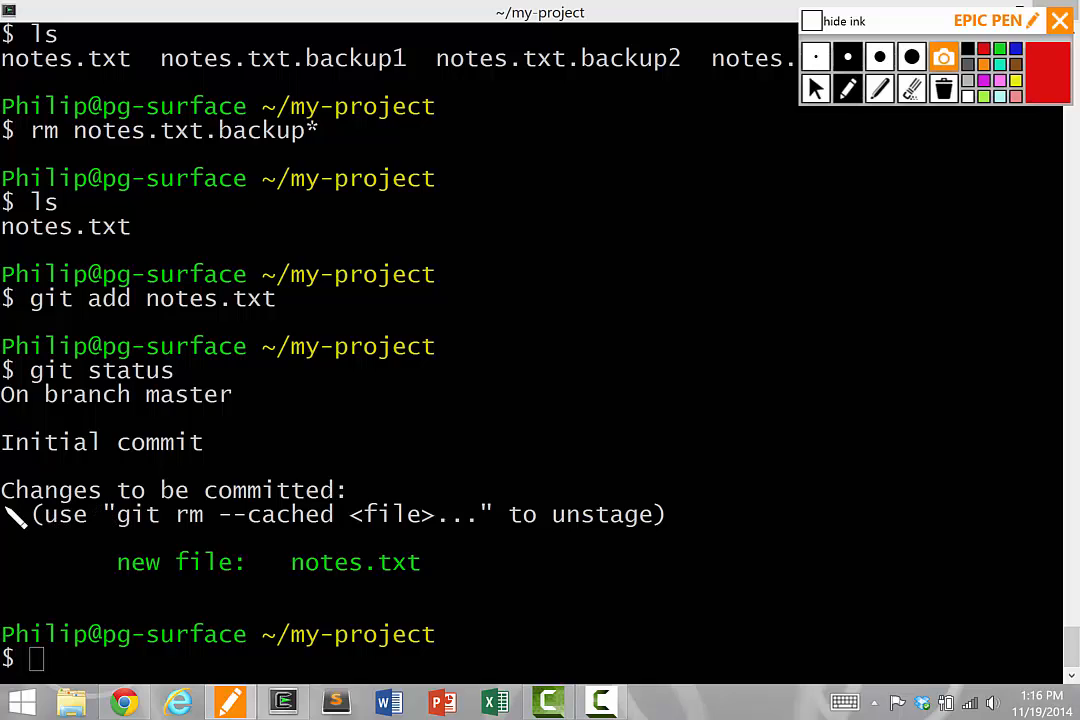
{"action": "left_click_drag", "start_coordinate": [15, 520], "coordinate": [330, 505]}
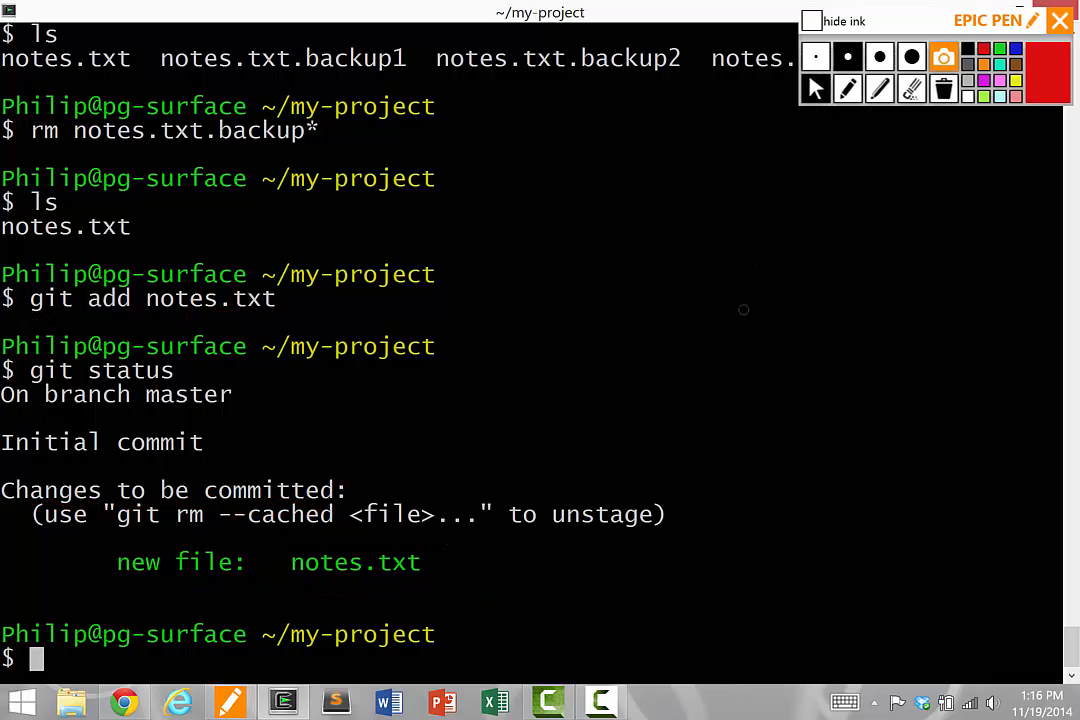
- Begin a git commit -a command and annotate the staged changes in the status output
{"action": "type", "text": "git"}
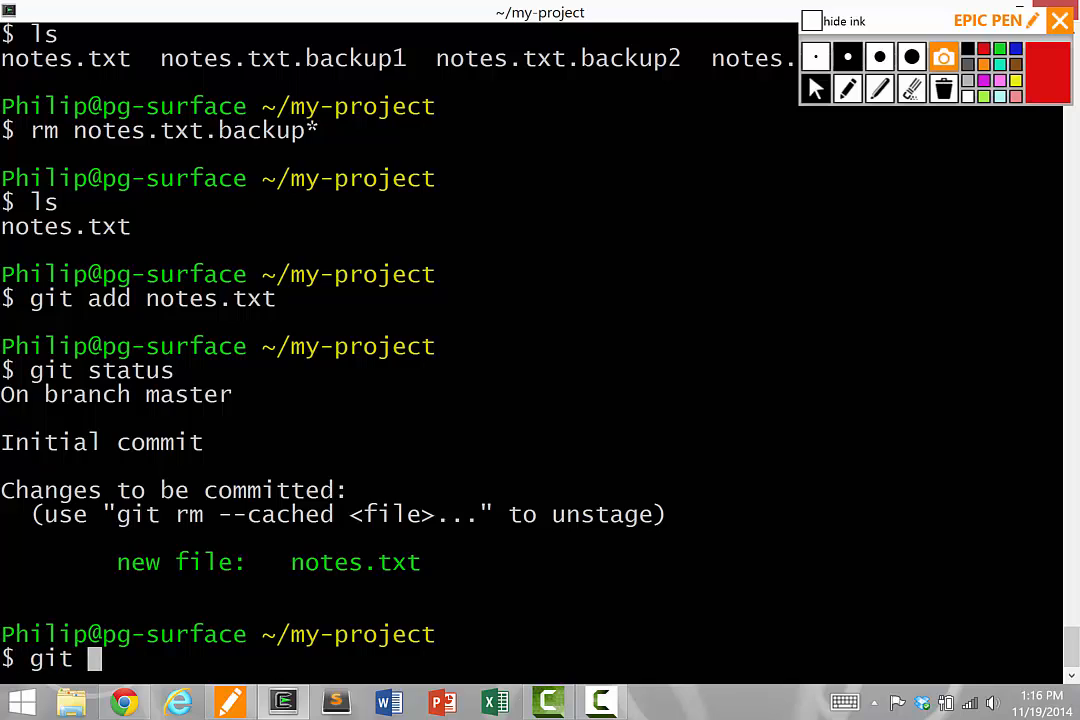
{"action": "type", "text": "commit"}
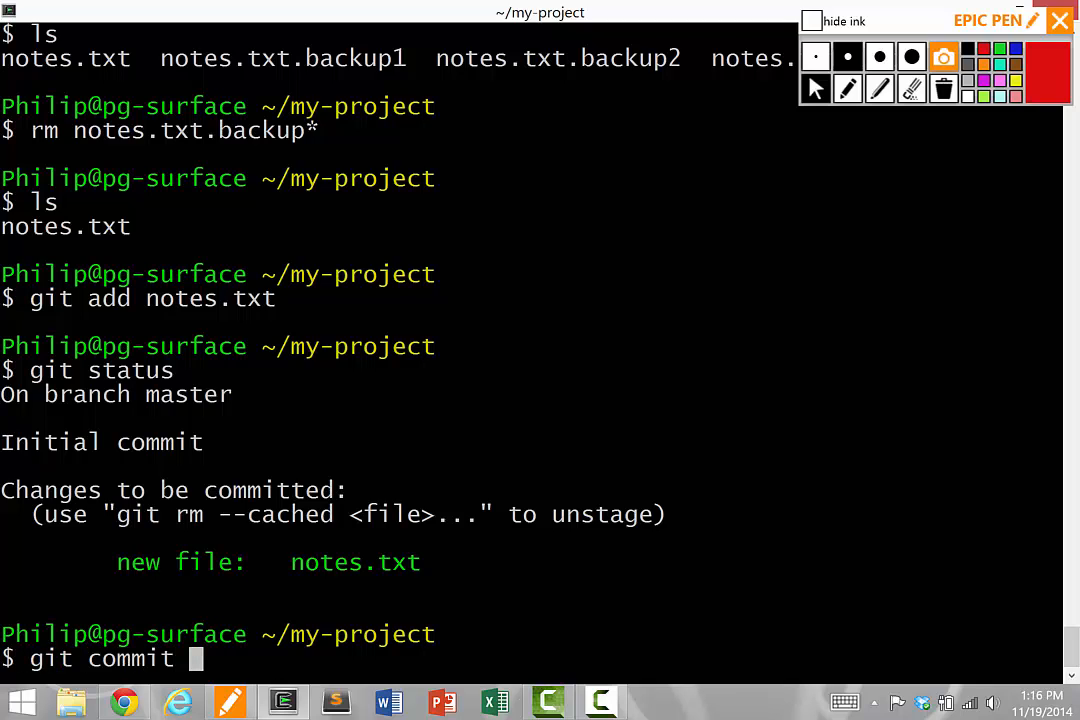
{"action": "type", "text": "-a"}
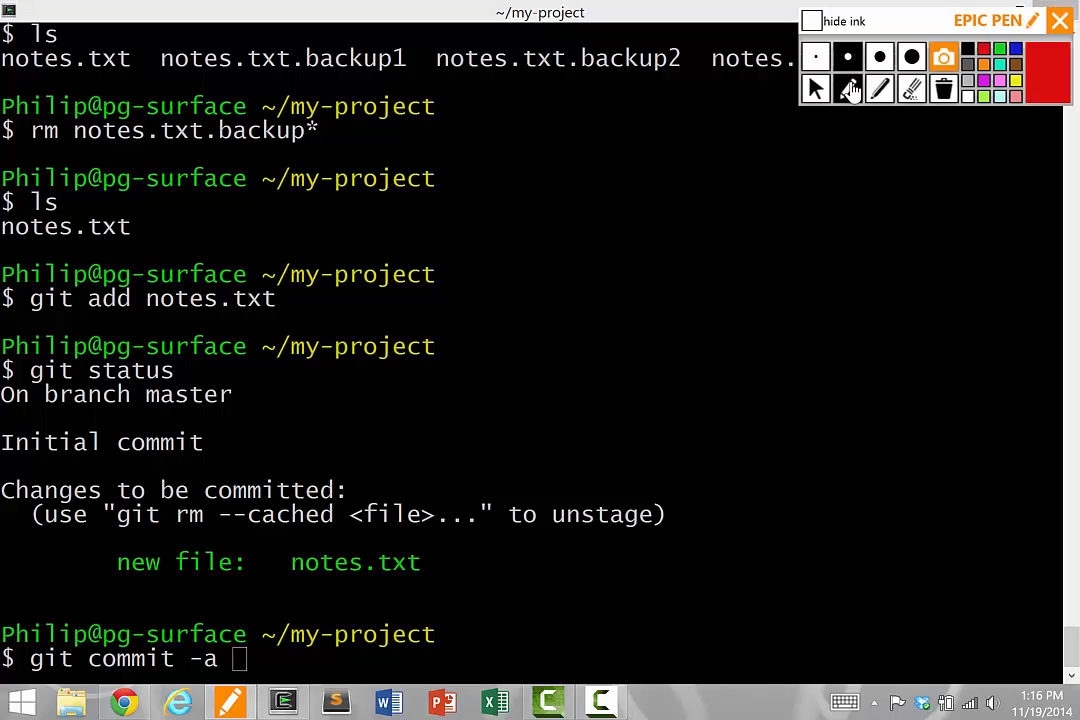
{"action": "left_click_drag", "start_coordinate": [85, 382], "coordinate": [195, 382]}
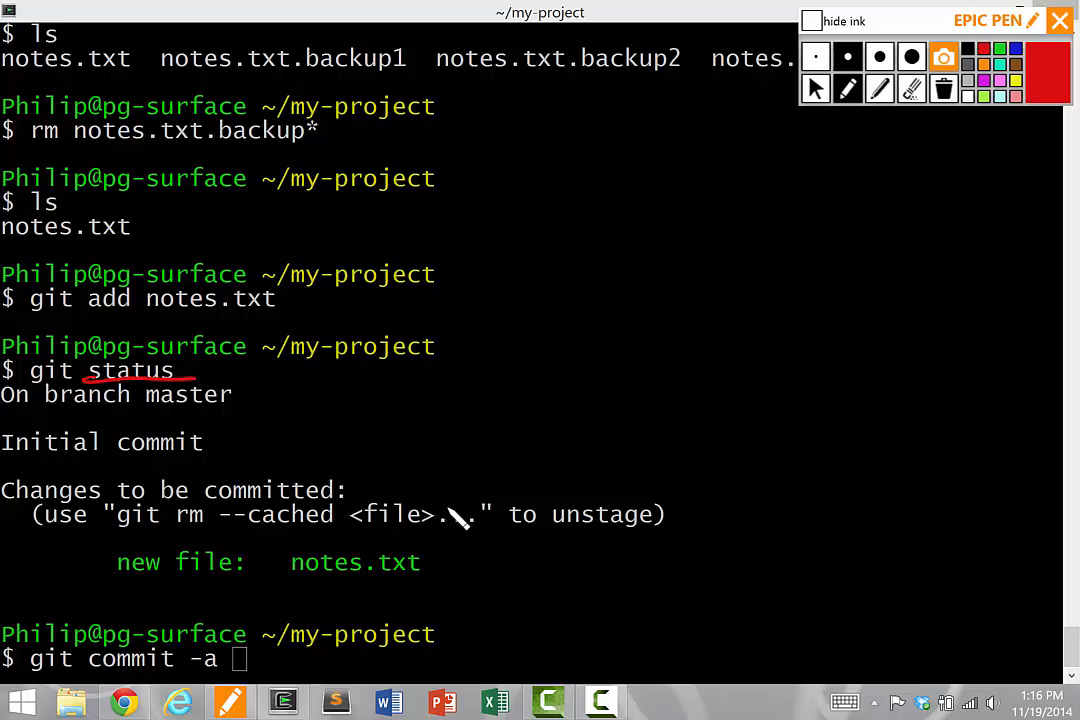
{"action": "left_click_drag", "start_coordinate": [430, 460], "coordinate": [450, 610]}
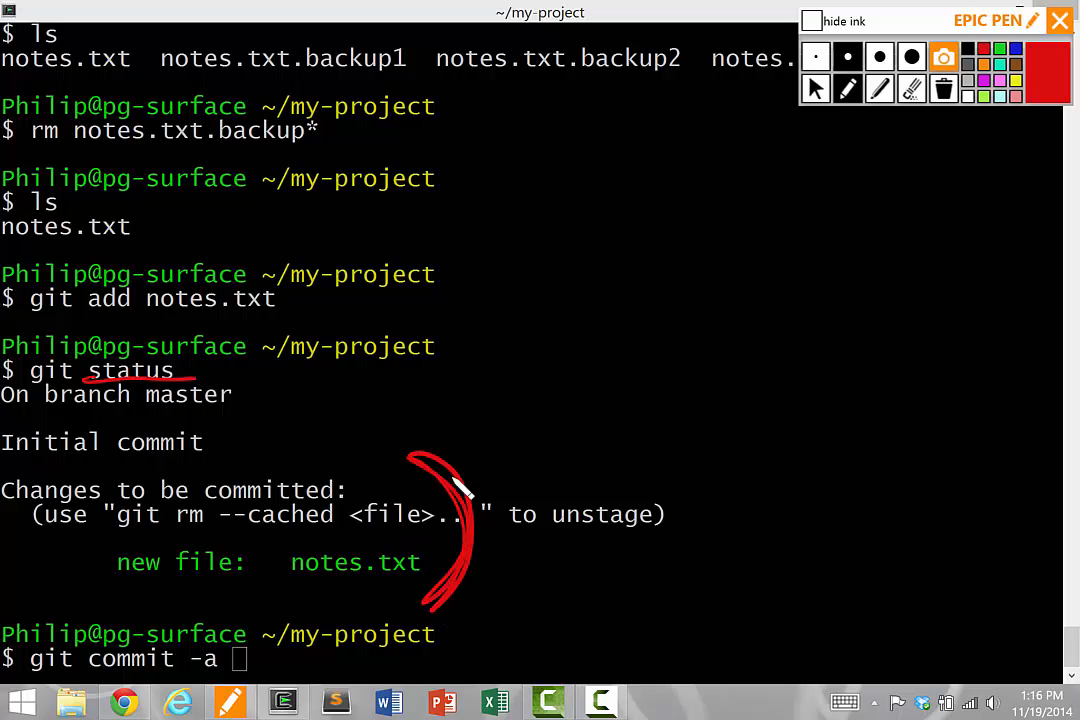
{"action": "left_click_drag", "start_coordinate": [115, 600], "coordinate": [105, 545]}
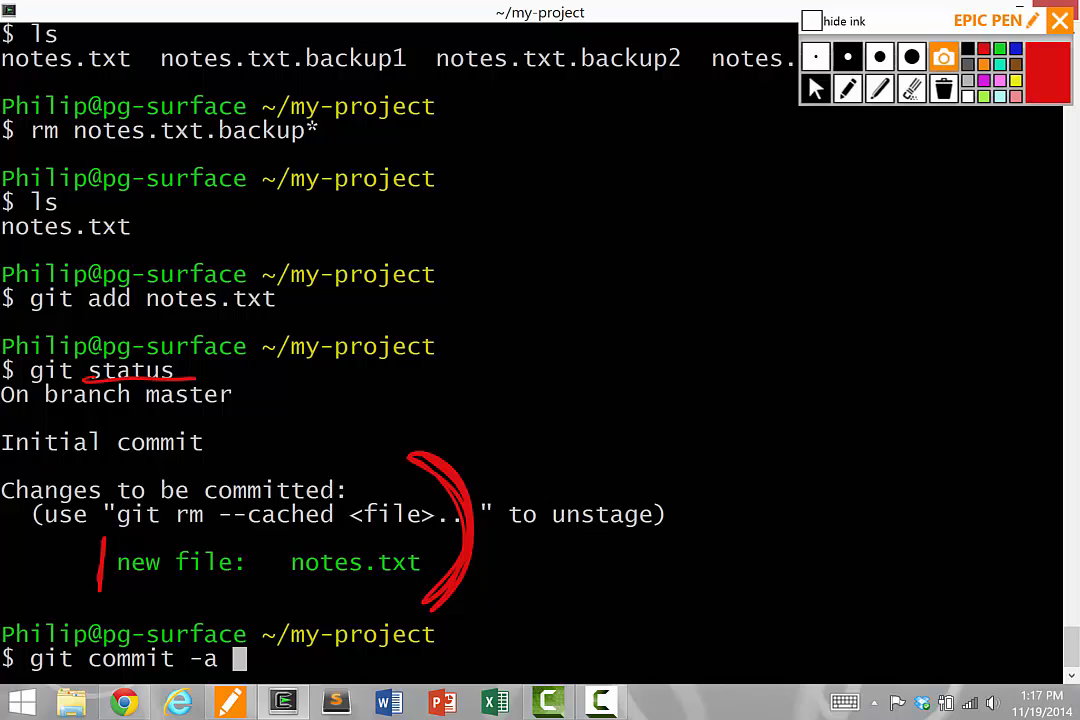
- Finish the commit with the message "this is my first commit, yay"
{"action": "type", "text": "-m"}
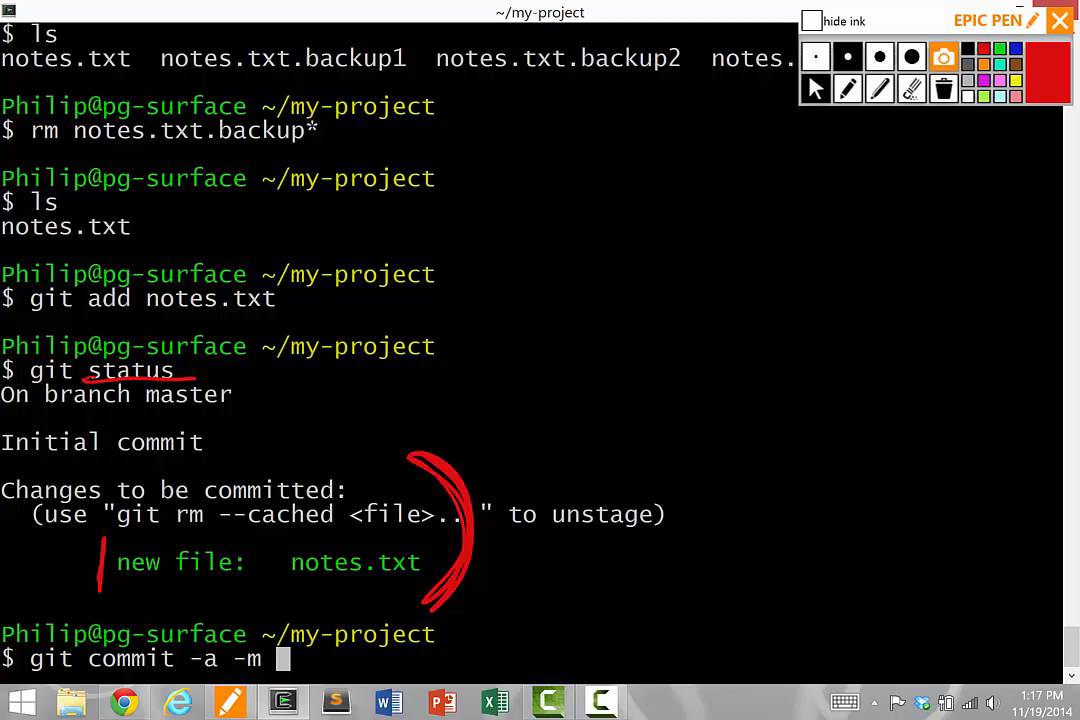
{"action": "type", "text": "\""}
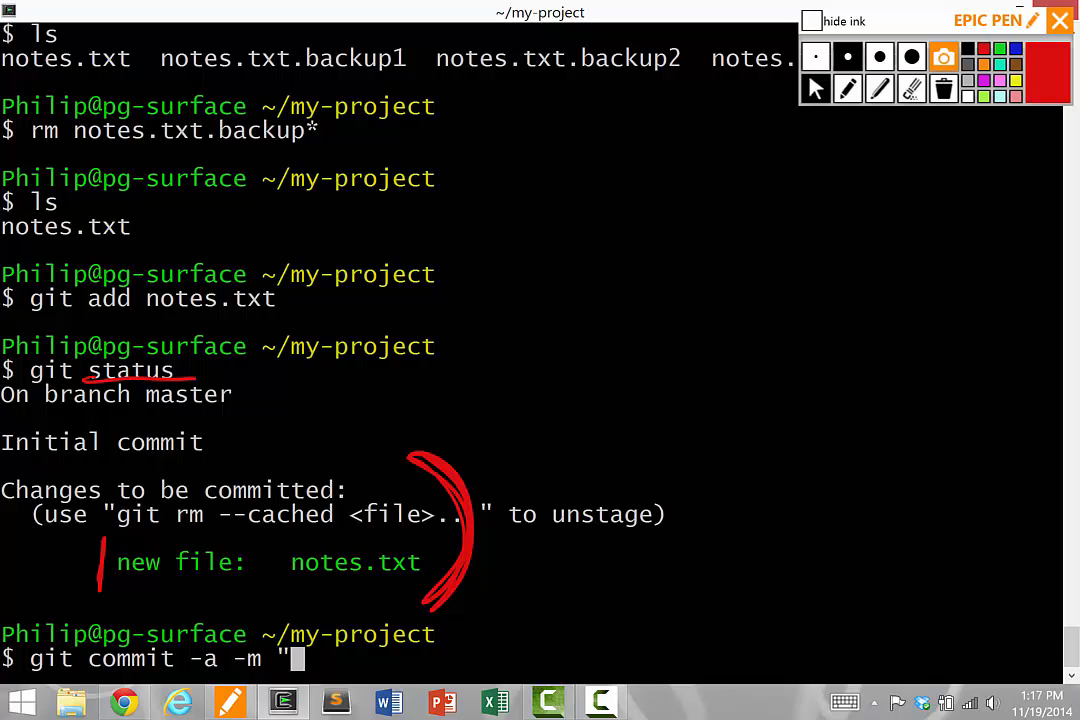
{"action": "type", "text": "this is my first"}
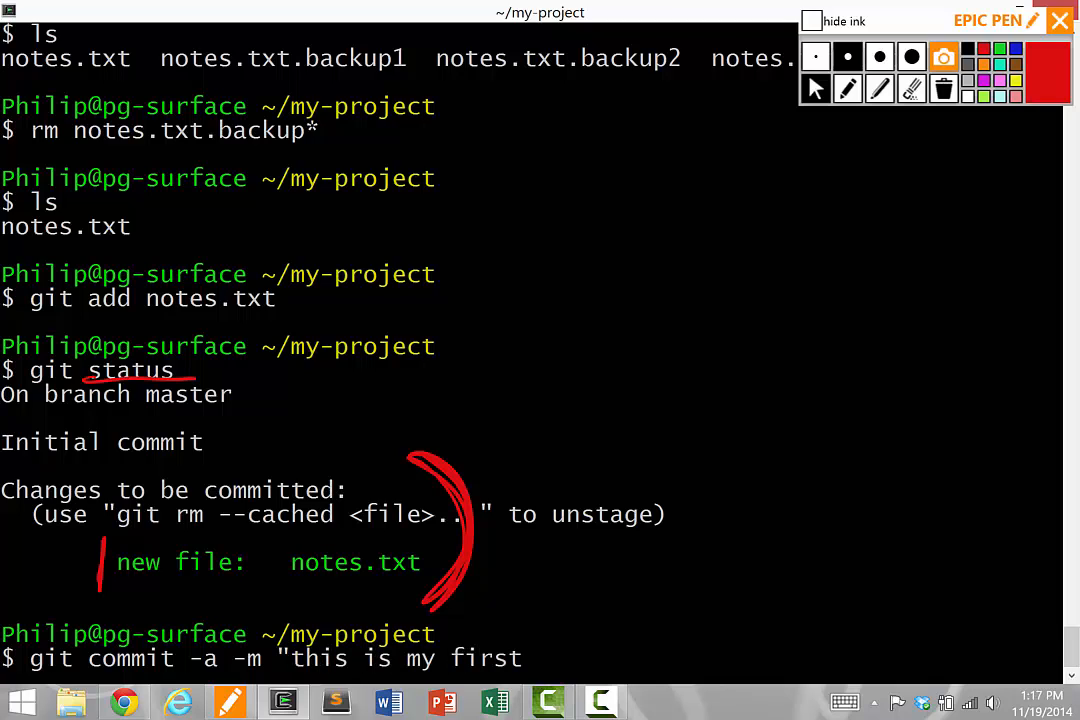
{"action": "type", "text": "commit, yay"}
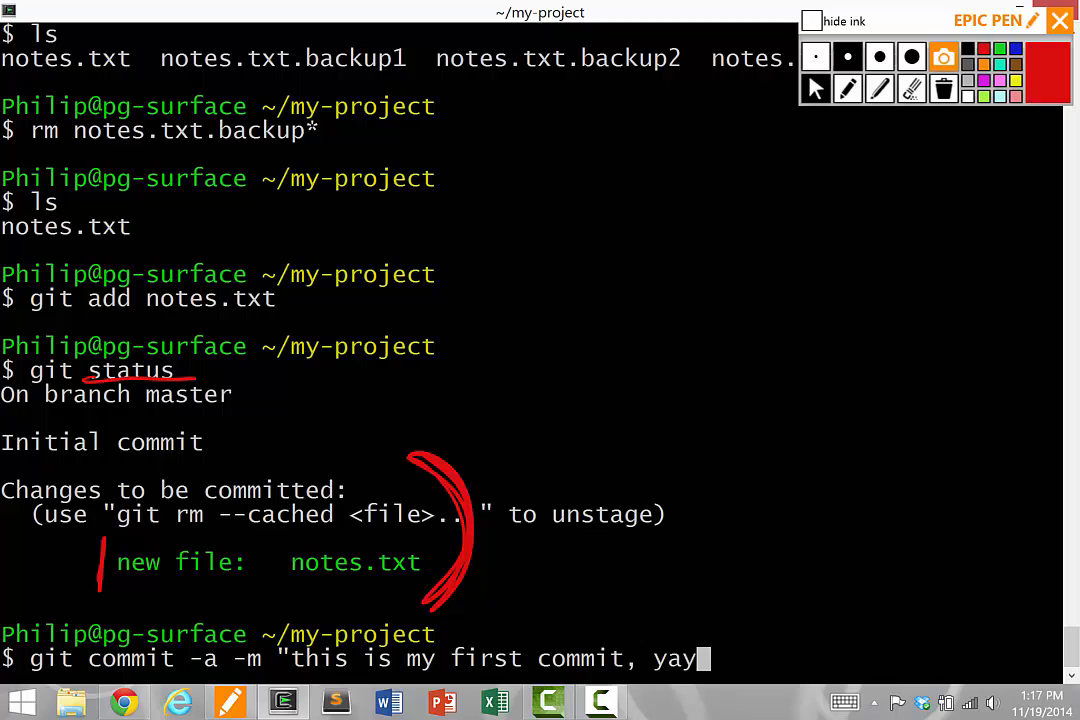
{"action": "type", "text": "\""}
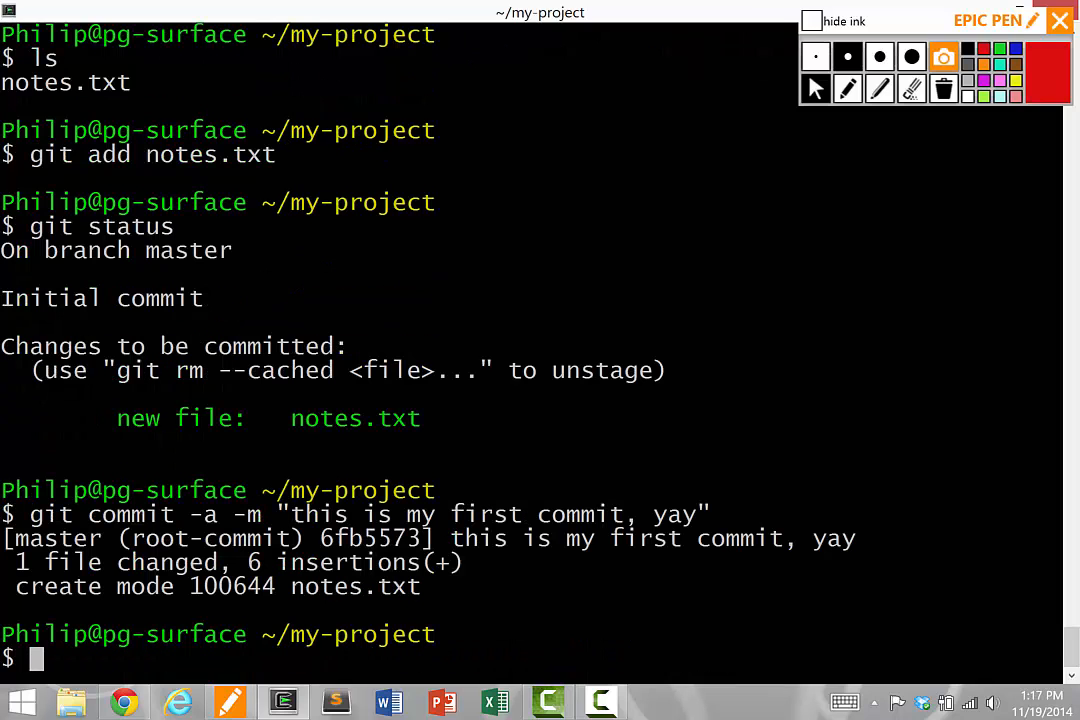
{"action": "type", "text": "git status"}
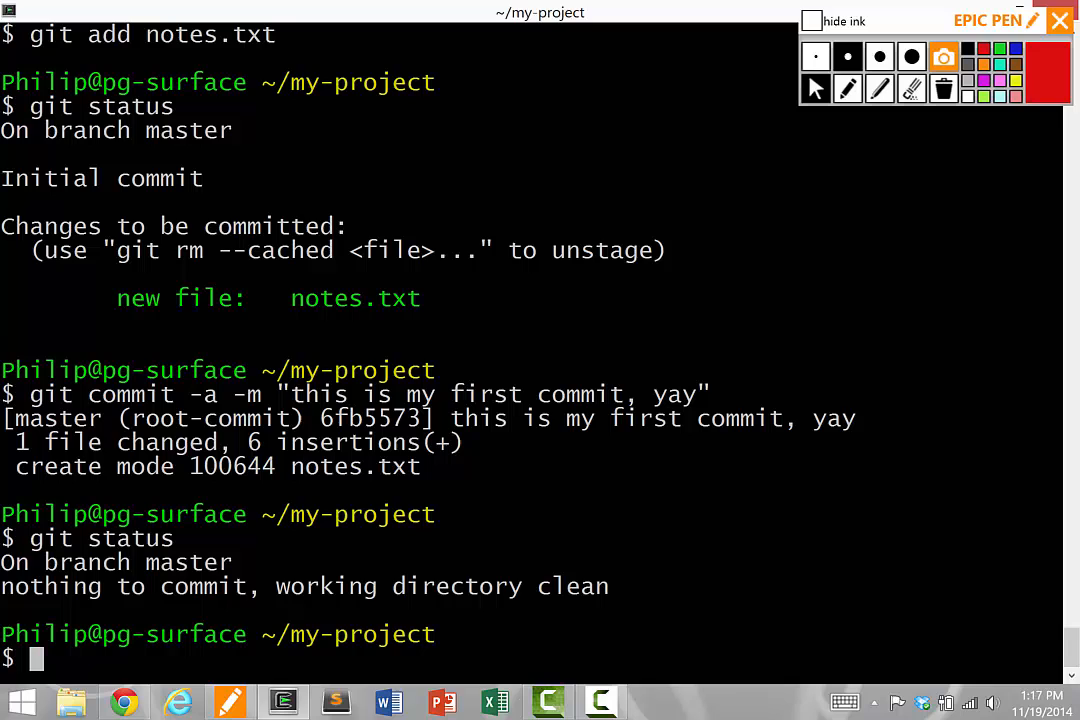
{"action": "type", "text": "ls"}
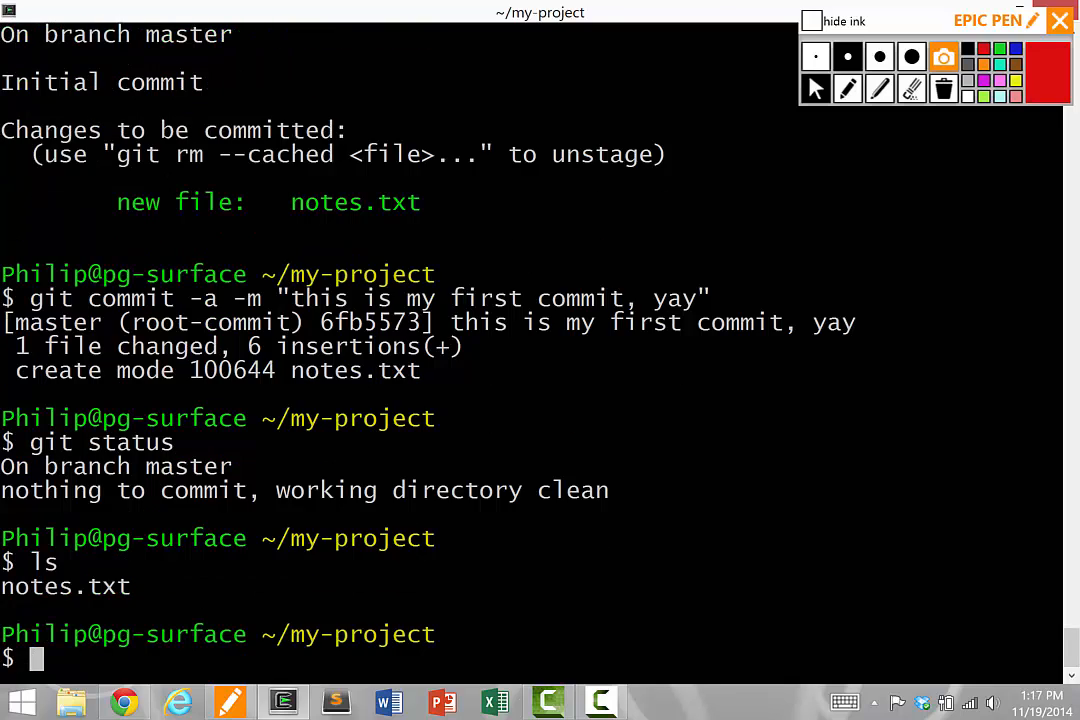
{"action": "type", "text": "ls -a"}
{"action": "type", "text": "cd .gi"}
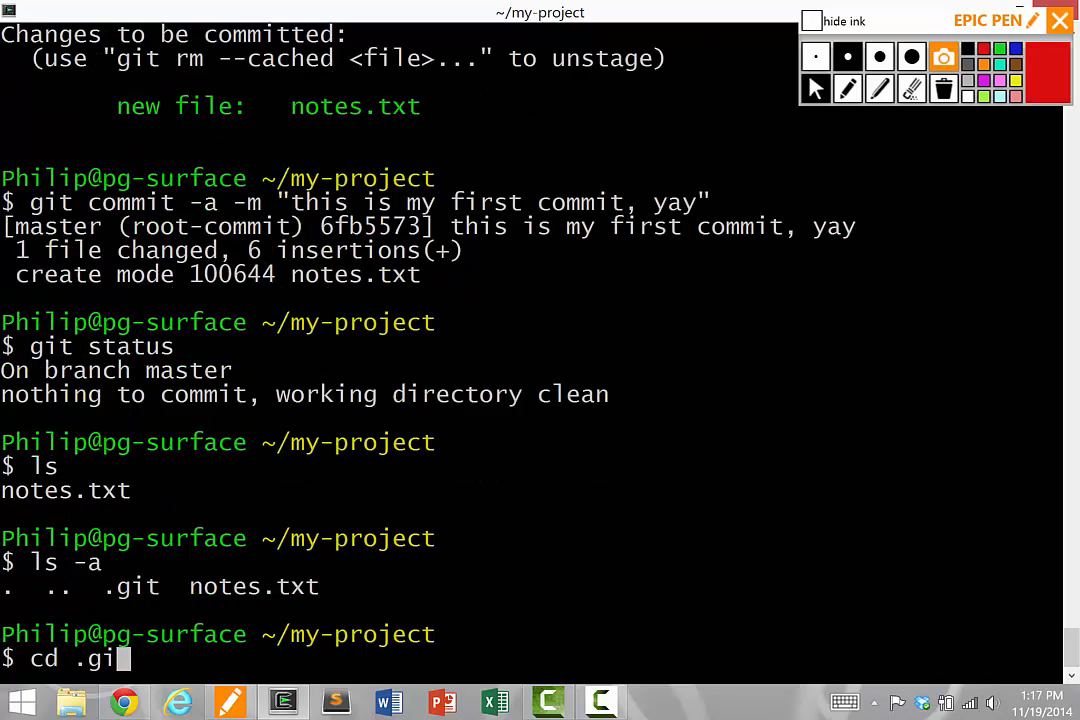
{"action": "type", "text": "t/"}
{"action": "type", "text": "cd .."}
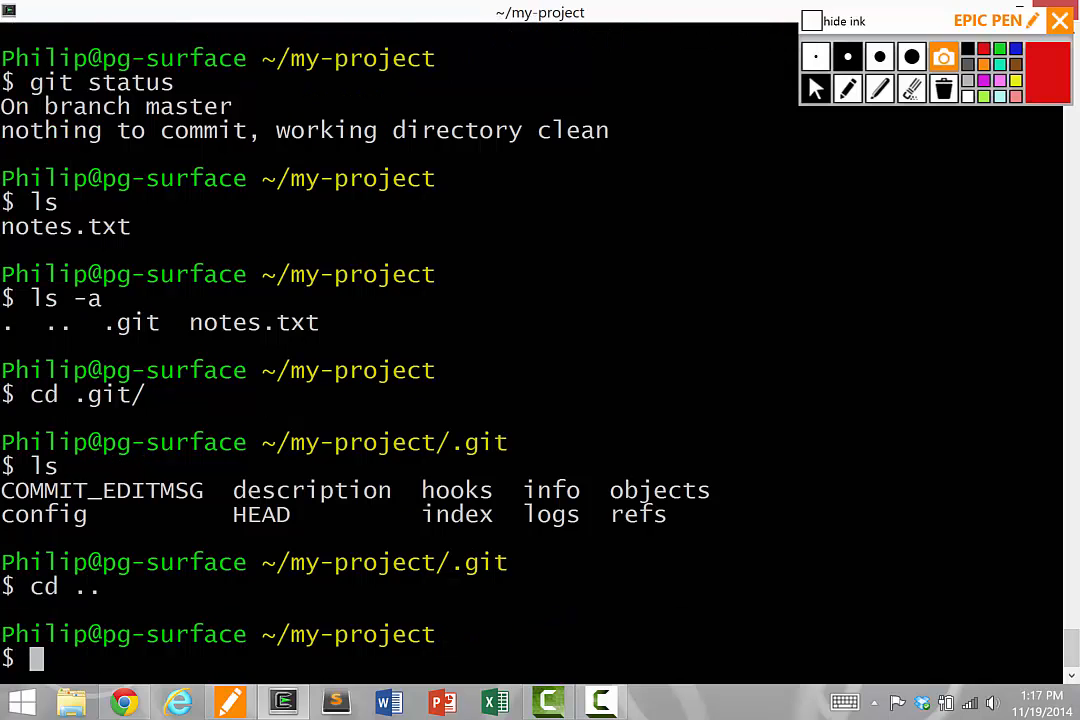
{"action": "type", "text": "ls -"}
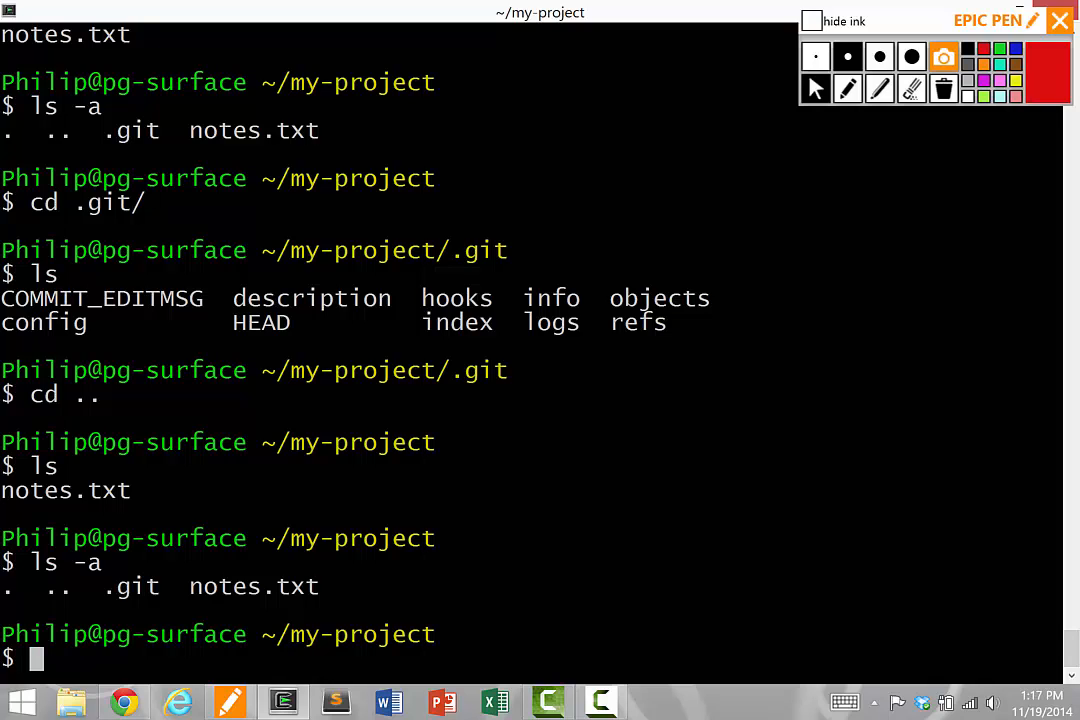
{"action": "type", "text": "v"}
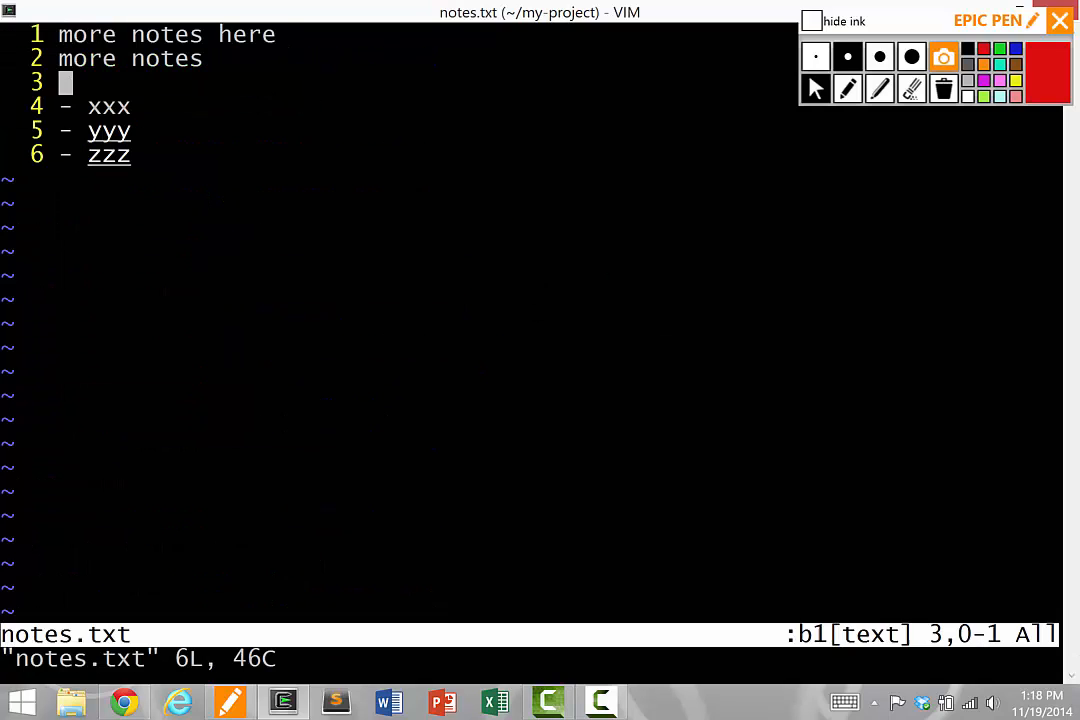
- Add the line 'add more notes down here' below the zzz item in notes.txt
{"action": "key", "text": "o"}
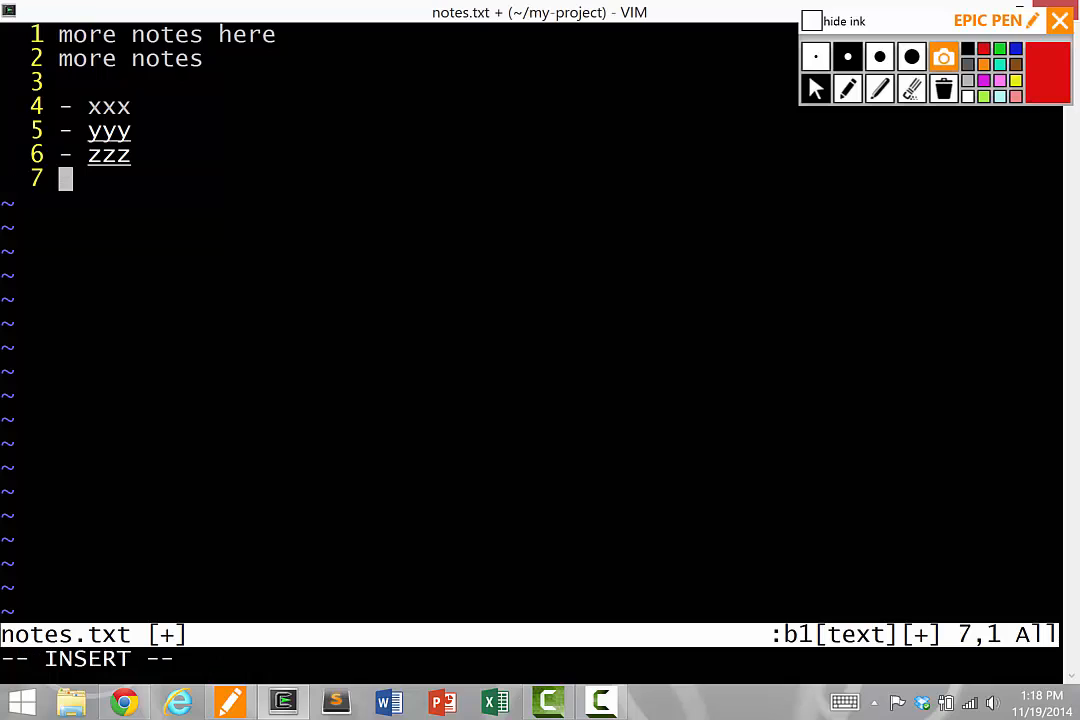
{"action": "type", "text": "add more notes d"}
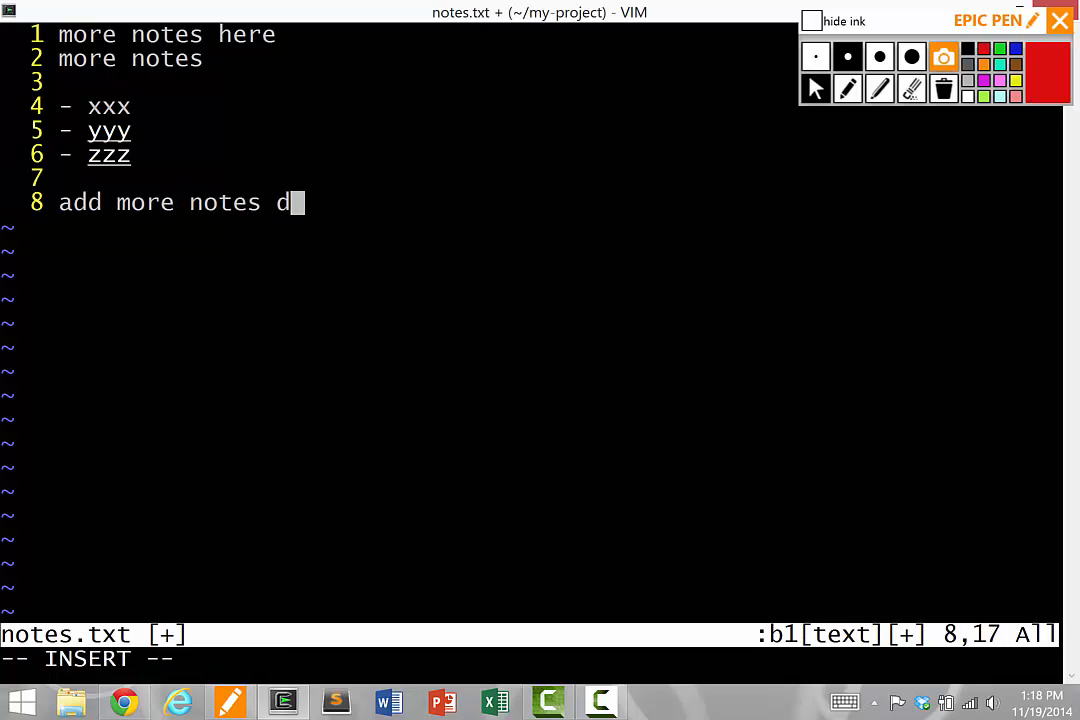
{"action": "type", "text": "own here"}
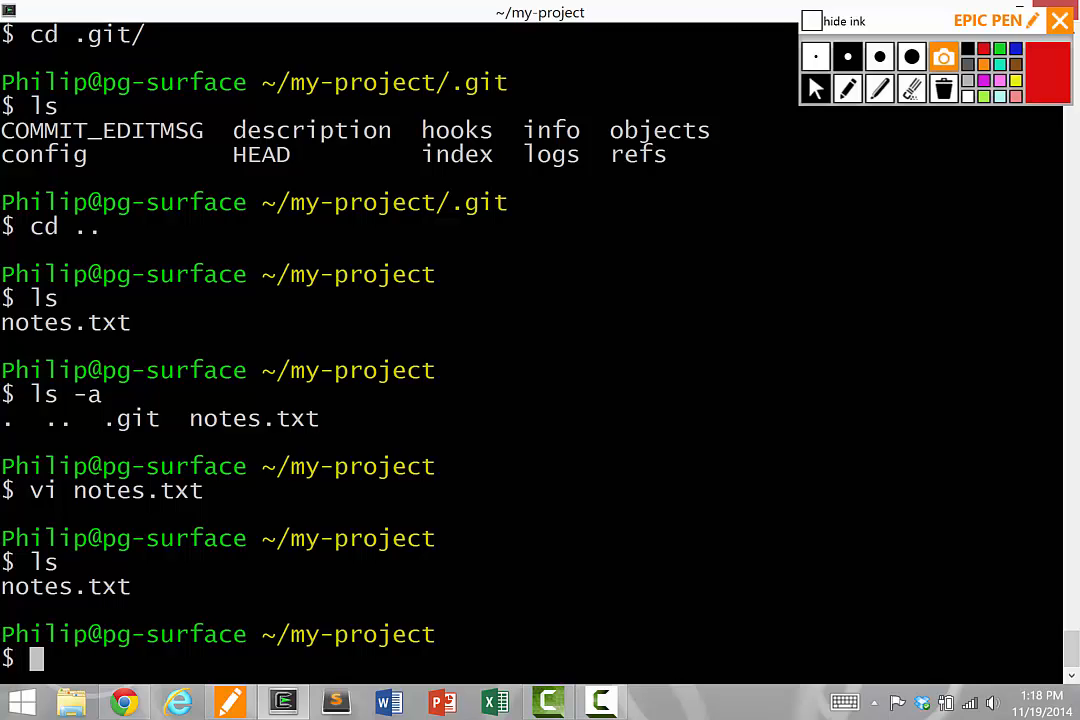
- Run git diff, mark the added note lines with Epic Pen, then clear the ink
{"action": "type", "text": "git diff"}
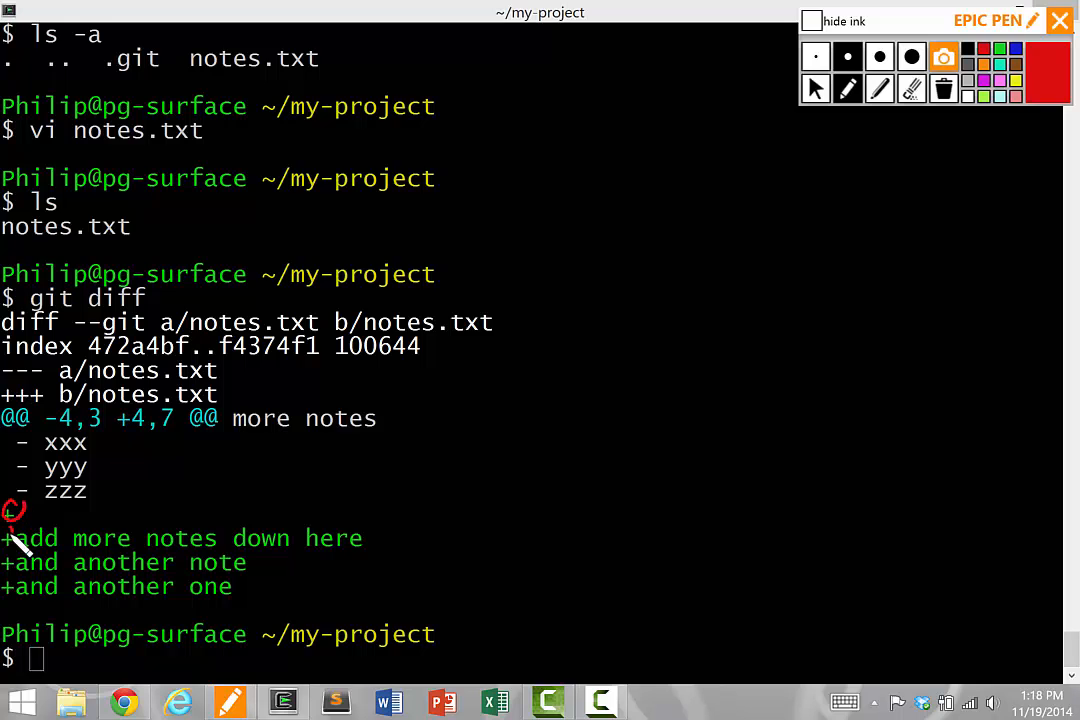
{"action": "left_click_drag", "start_coordinate": [10, 555], "coordinate": [40, 600]}
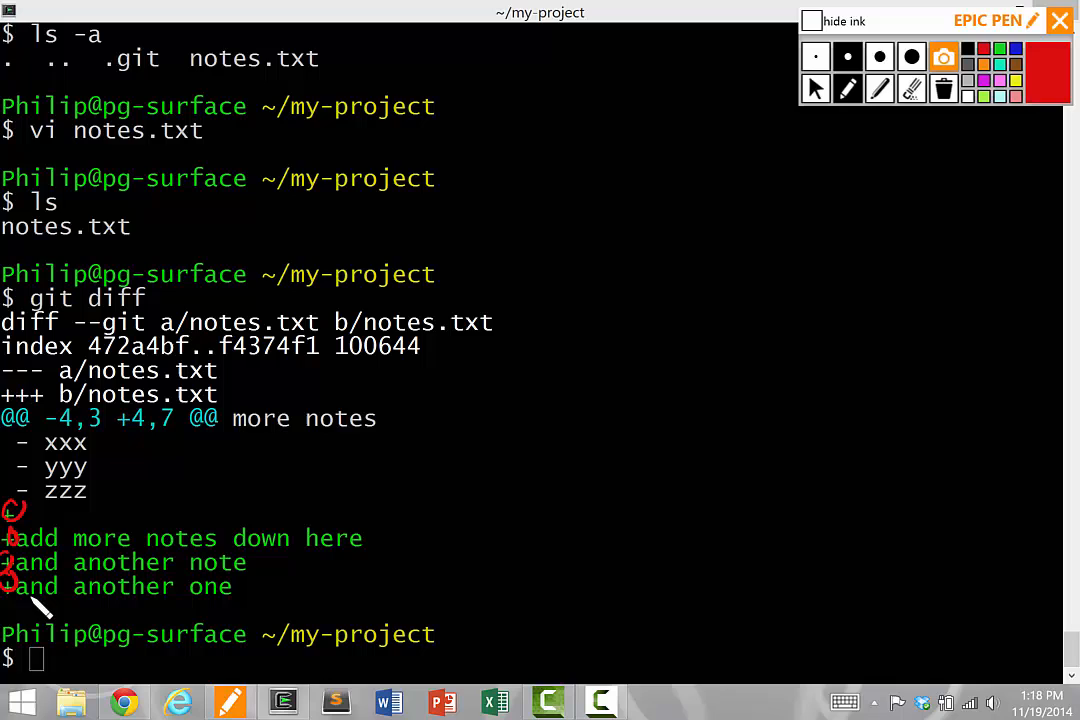
{"action": "left_click_drag", "start_coordinate": [370, 515], "coordinate": [385, 565]}
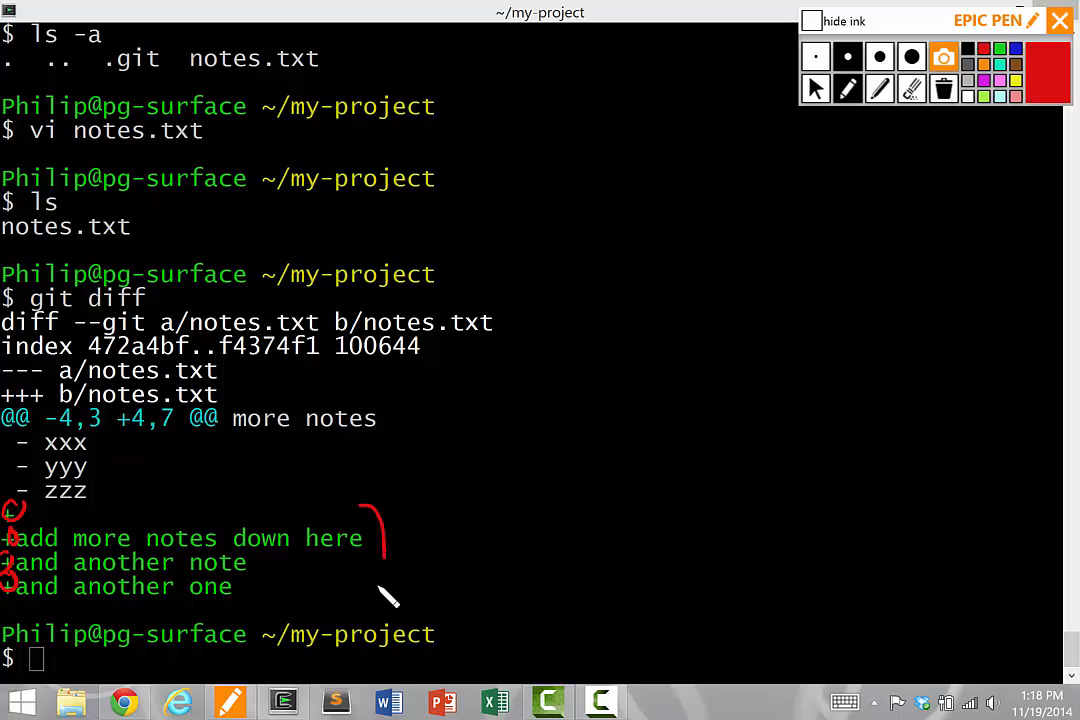
{"action": "left_click_drag", "start_coordinate": [370, 520], "coordinate": [380, 610]}
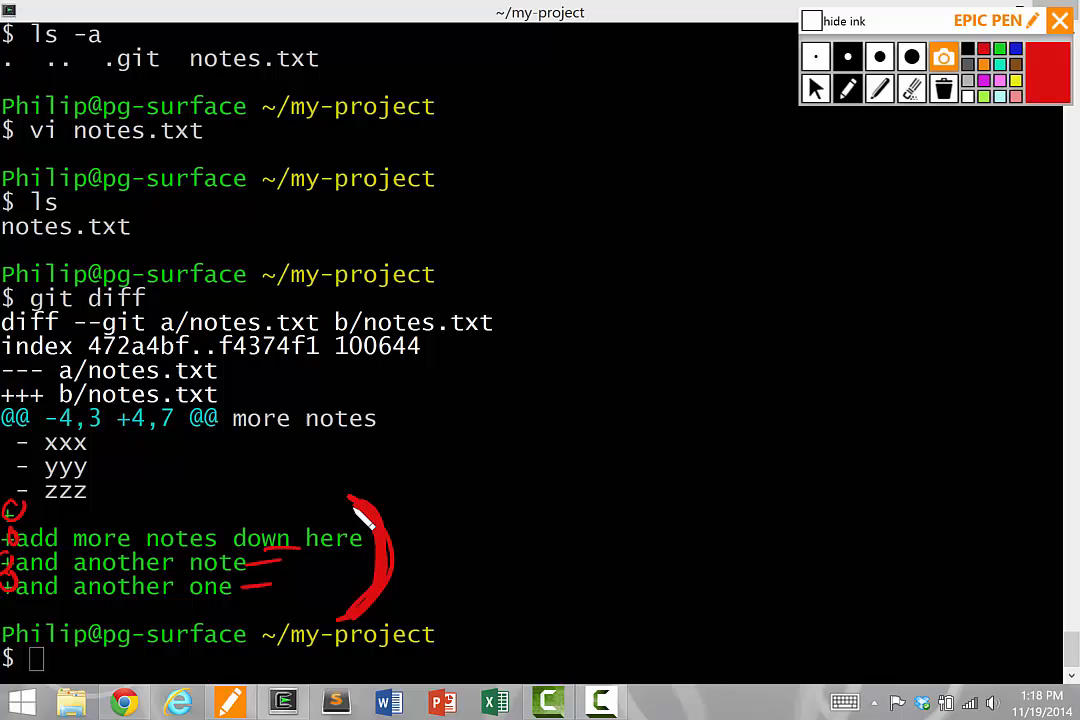
{"action": "left_click", "coordinate": [816, 89]}
{"action": "type", "text": "git c"}
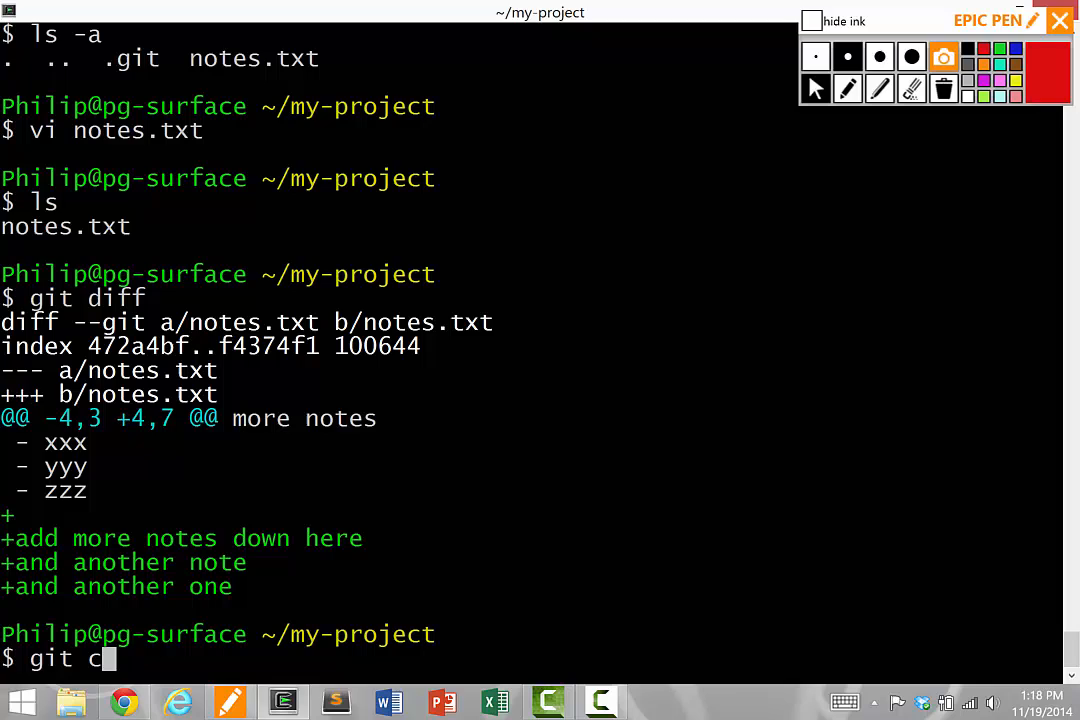
- Commit all changes with the message "second version" and scroll through the output
{"action": "type", "text": "ommit -a"}
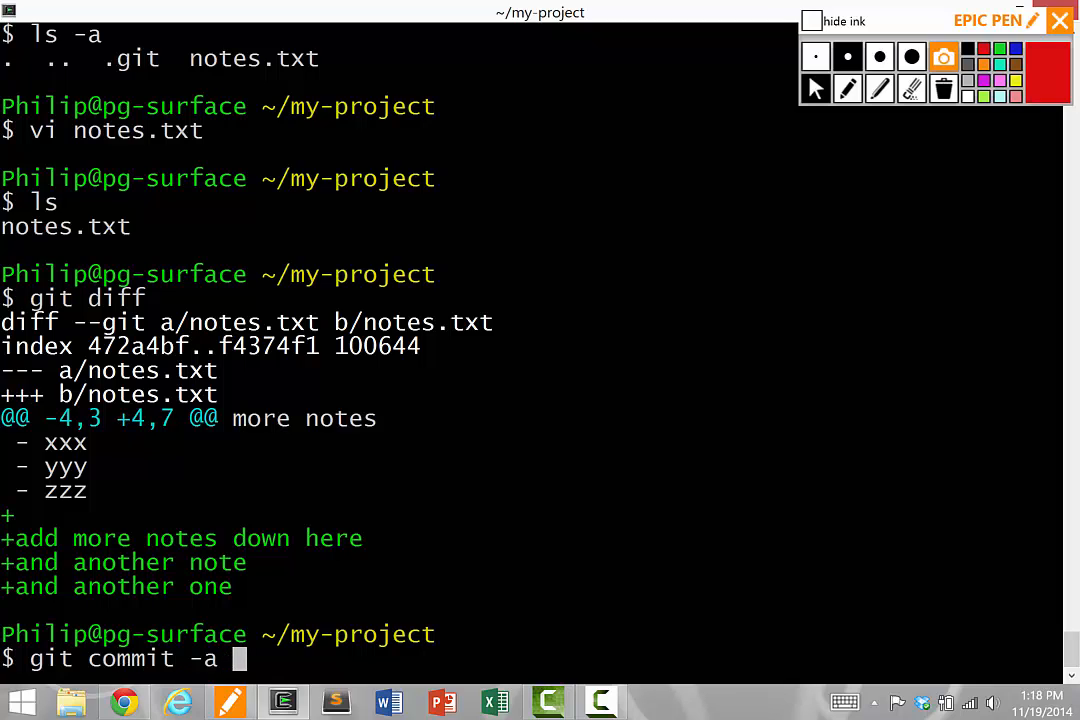
{"action": "type", "text": "-m \"second"}
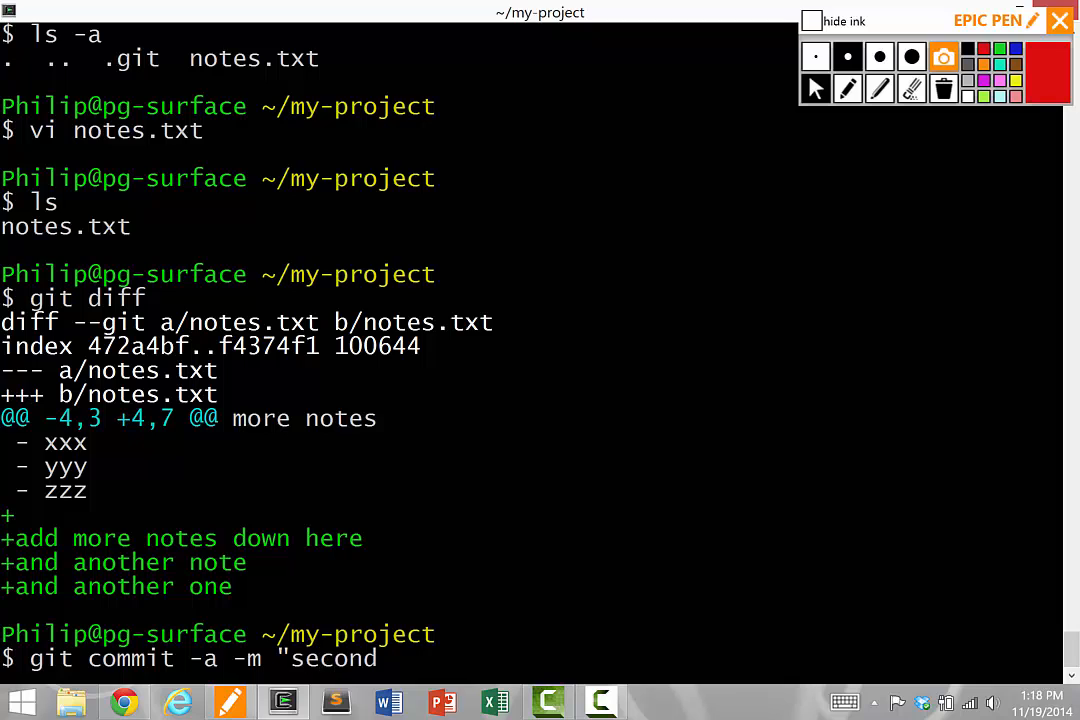
{"action": "type", "text": "version\""}
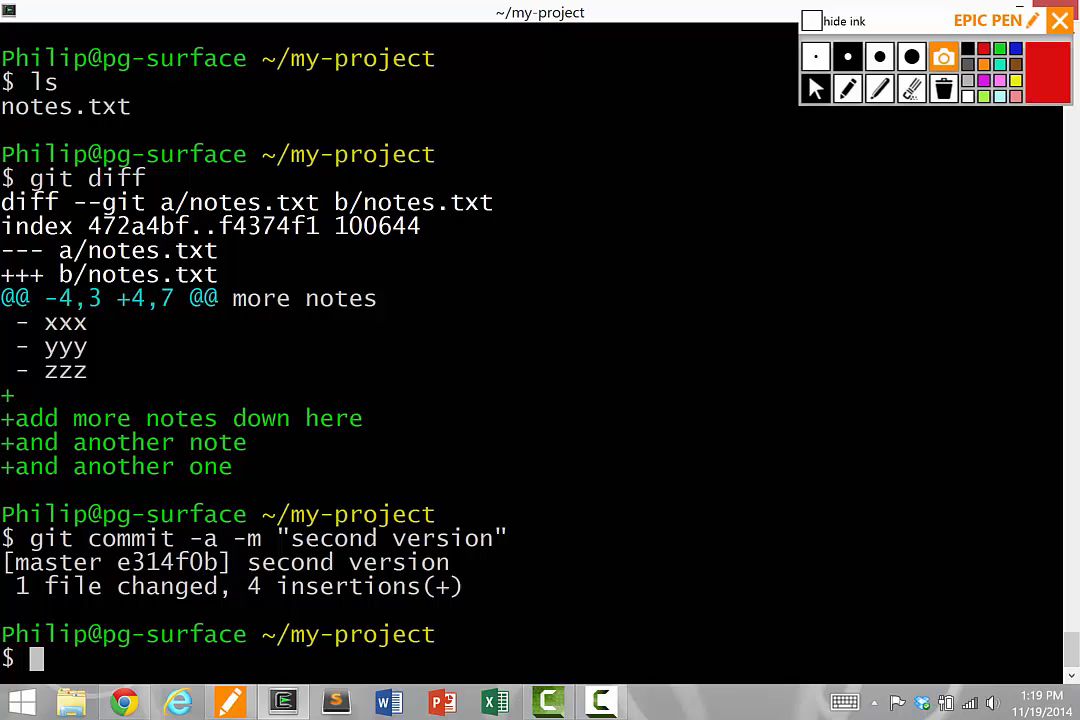
{"action": "scroll", "scroll_direction": "down", "scroll_amount": 3}
{"action": "type", "text": "ls"}
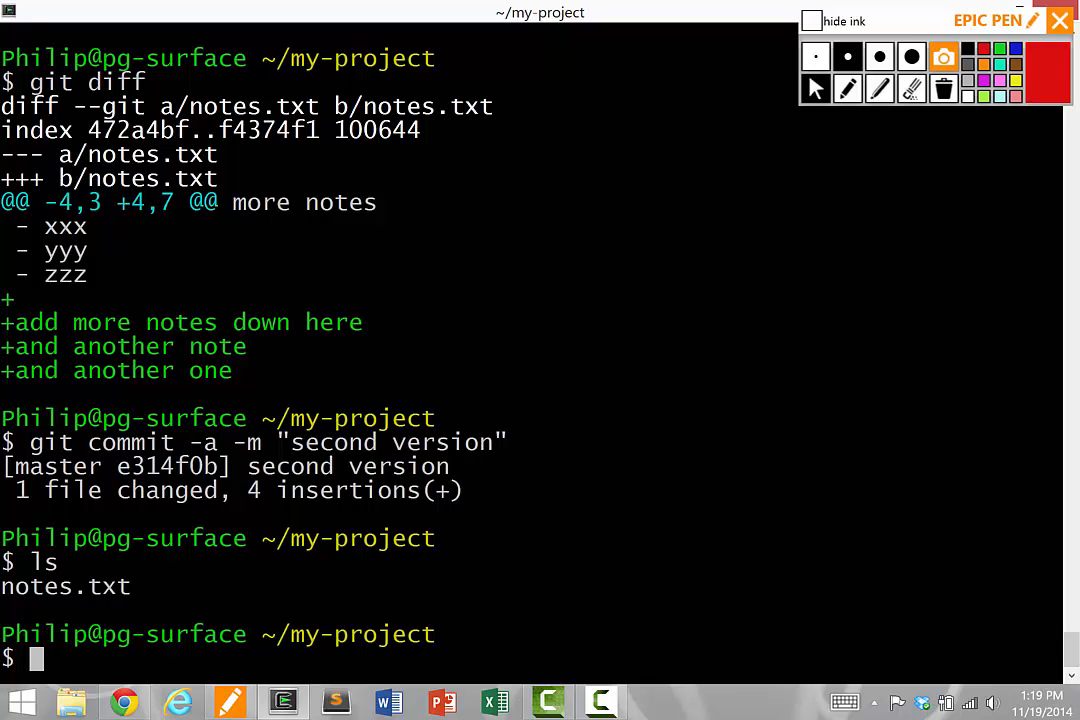
- Run git log, then underline and bracket the first commit entry
{"action": "type", "text": "git log"}
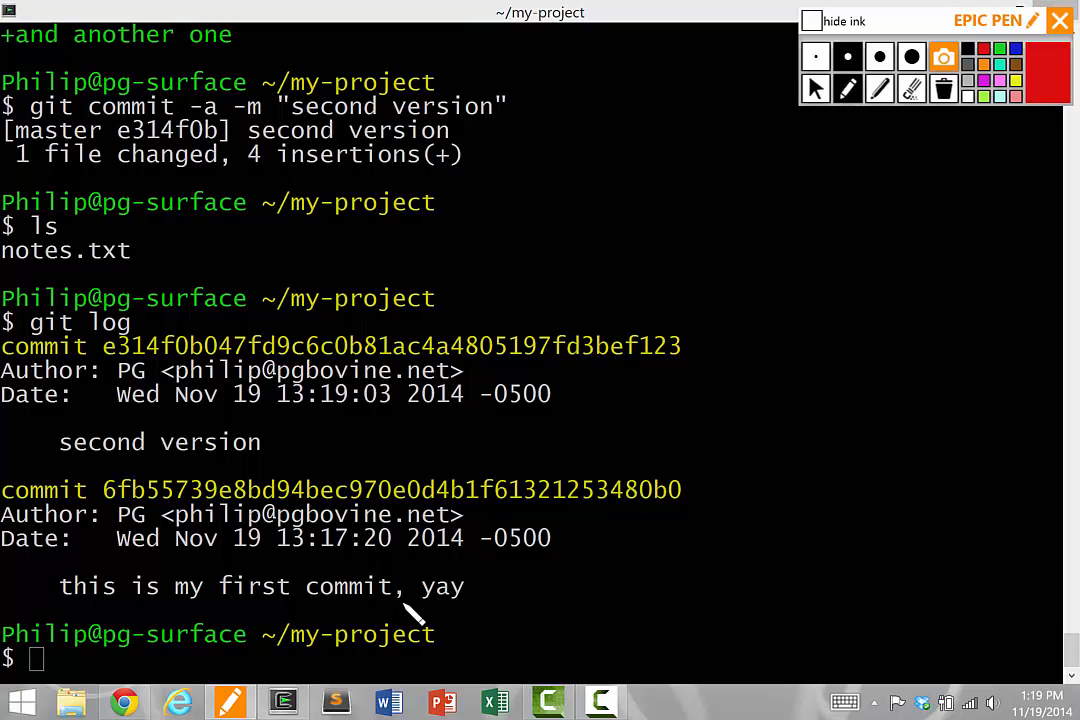
{"action": "left_click_drag", "start_coordinate": [60, 607], "coordinate": [380, 610]}
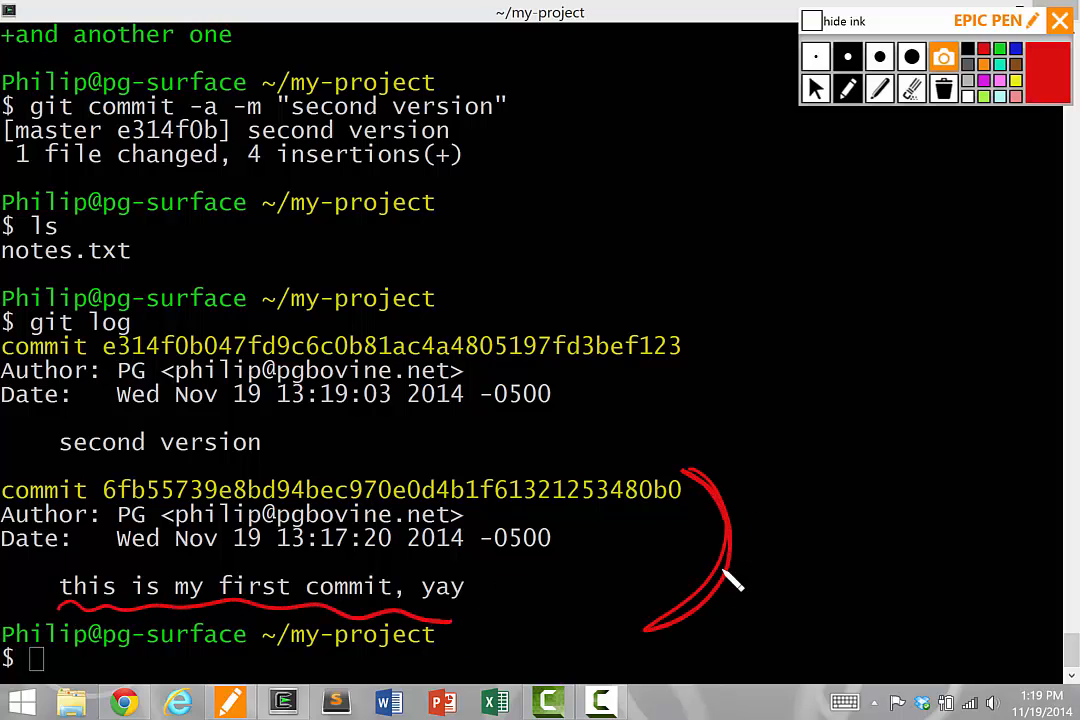
{"action": "left_click_drag", "start_coordinate": [45, 465], "coordinate": [240, 470]}
{"action": "type", "text": "ls"}
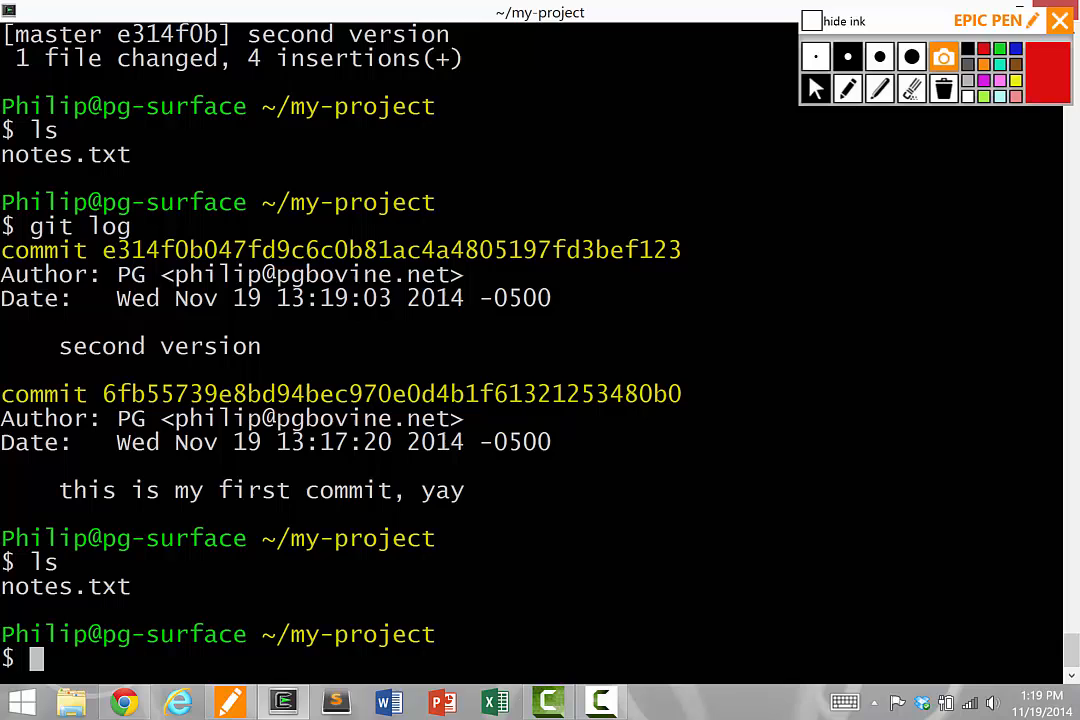
- Edit notes.txt in vim, then run git diff to show the removed lines in red
{"action": "type", "text": "vi notes.txt"}
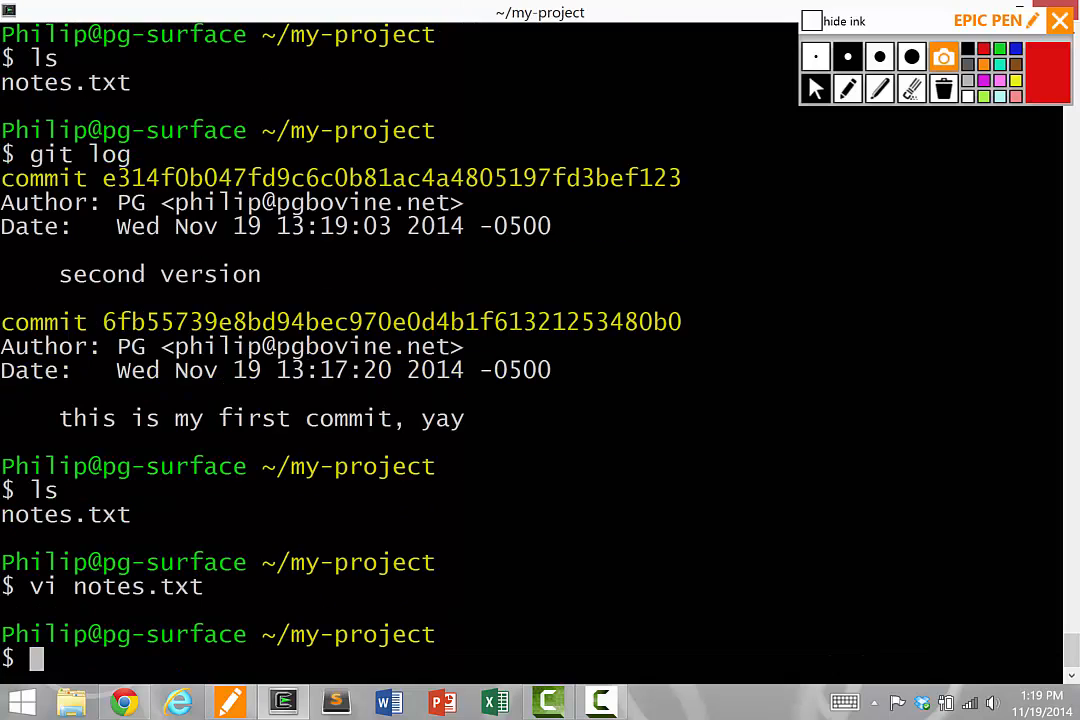
{"action": "type", "text": "git diff"}
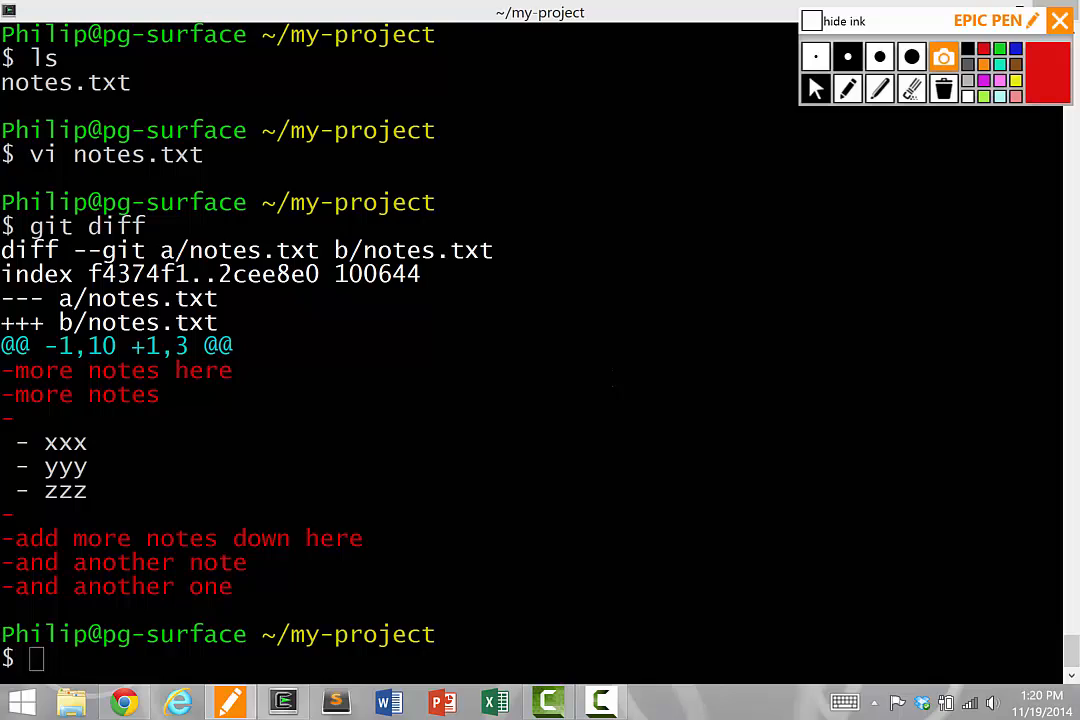
- Run git status and ink-mark the line reporting notes.txt as modified
{"action": "type", "text": "git diff"}
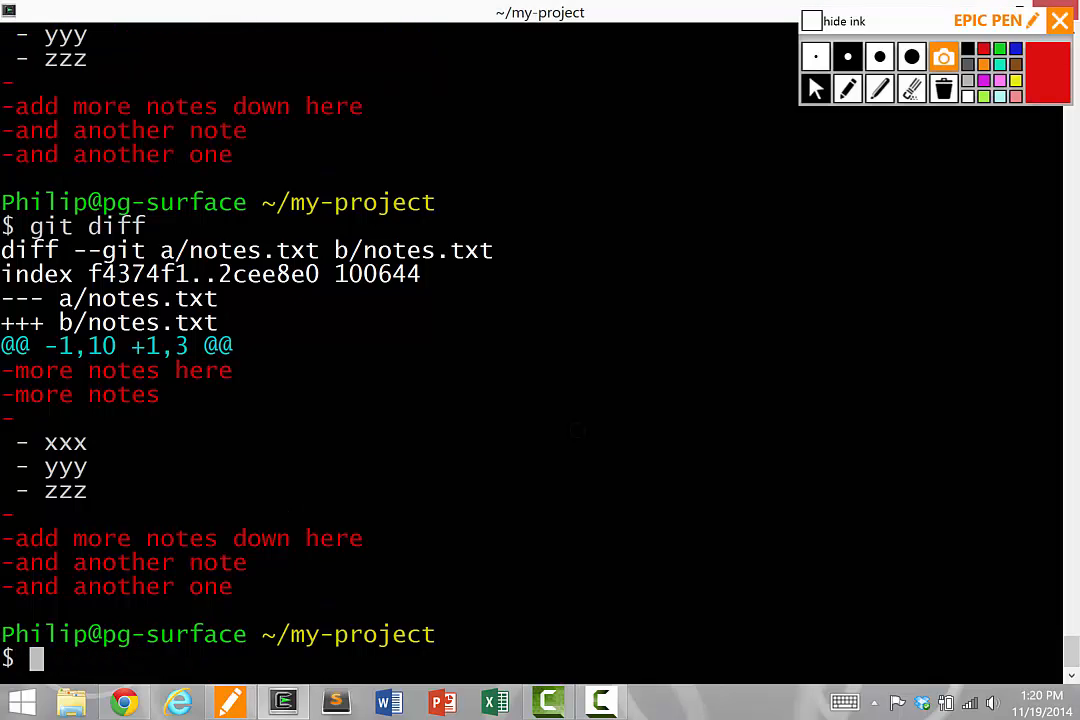
{"action": "type", "text": "git status"}
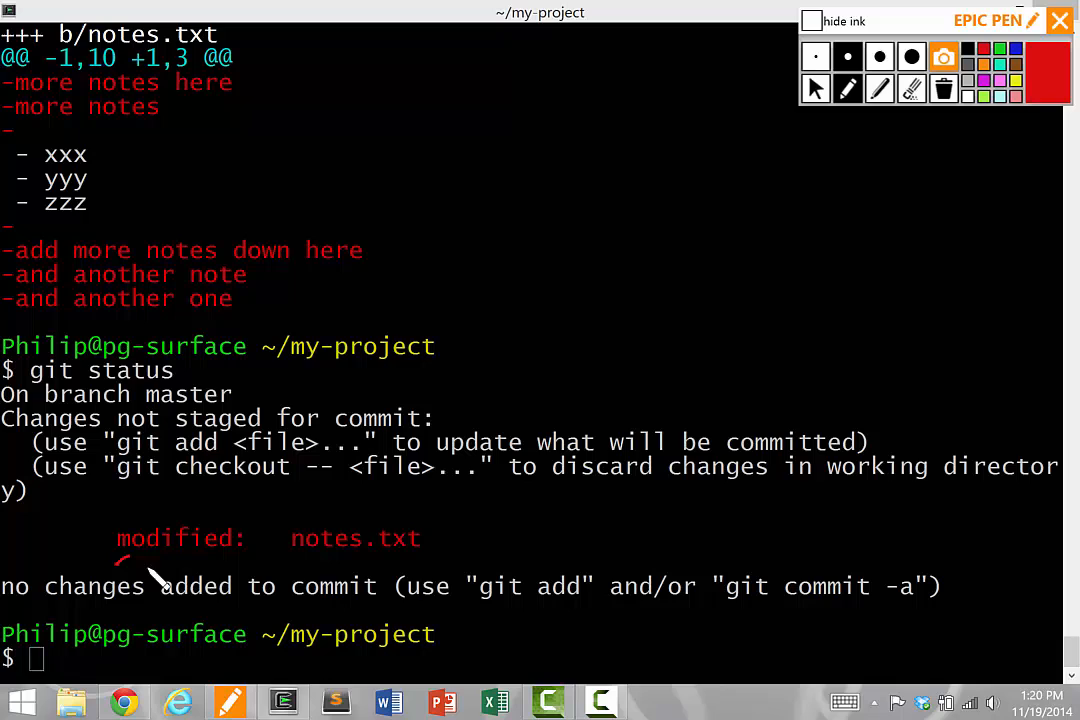
{"action": "left_click_drag", "start_coordinate": [120, 565], "coordinate": [450, 560]}
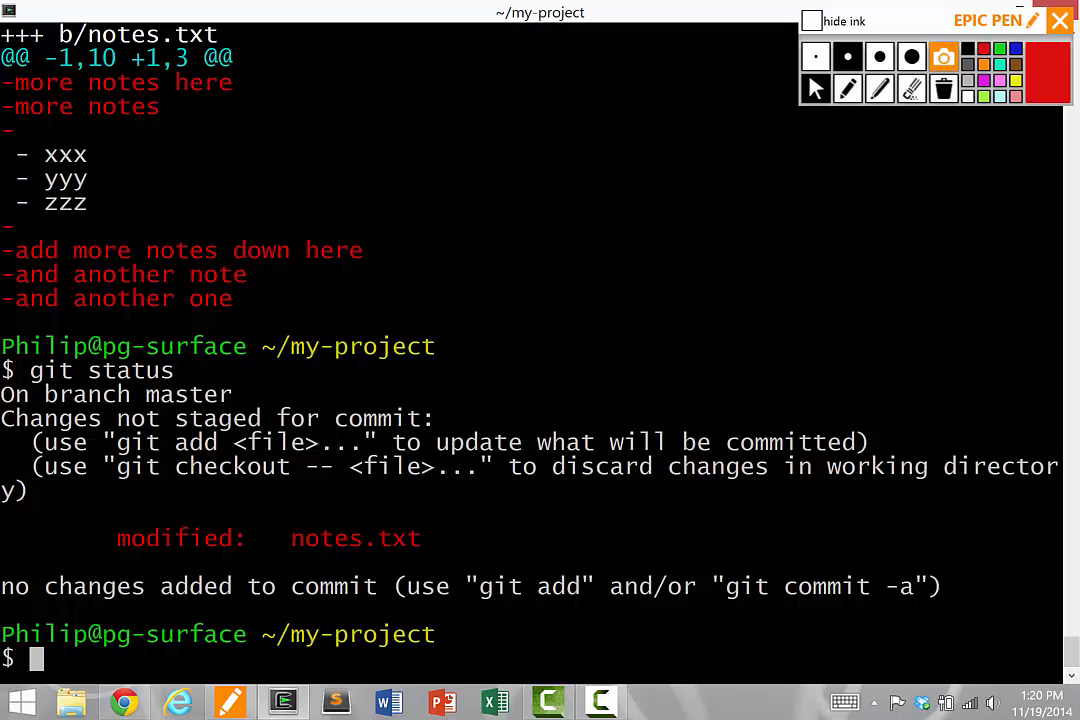
- Type git commit -a -m "deleted a few useless lines" for notes.txt
{"action": "type", "text": "git commit"}
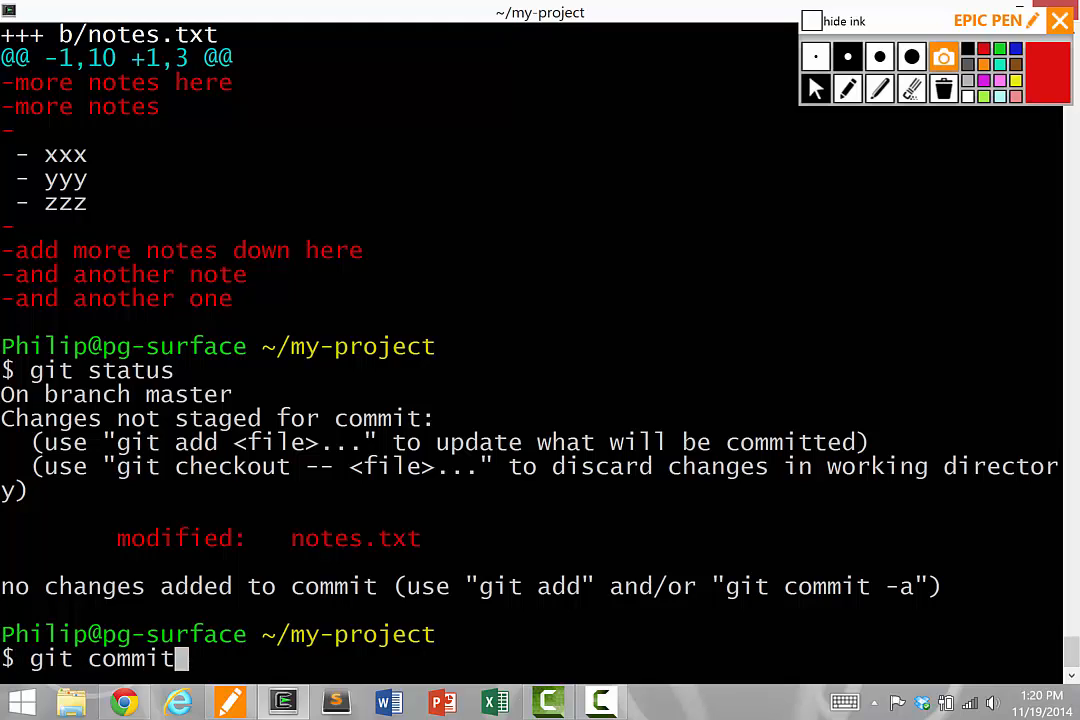
{"action": "type", "text": "-a -m"}
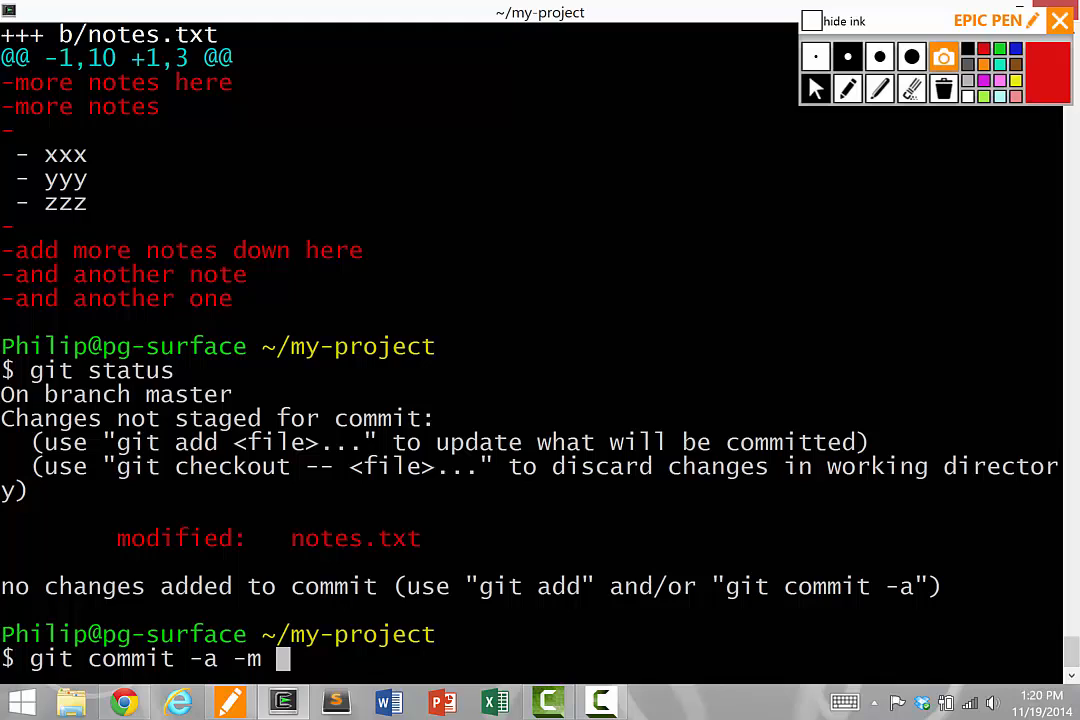
{"action": "type", "text": "\"d"}
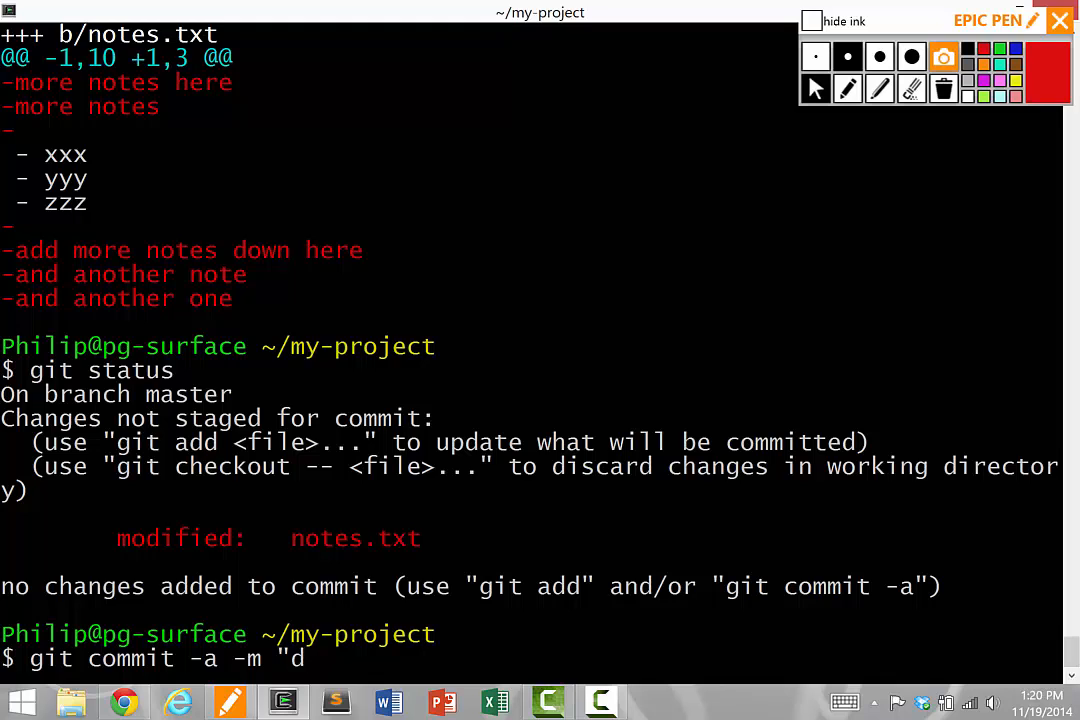
{"action": "type", "text": "eleted a few useles"}
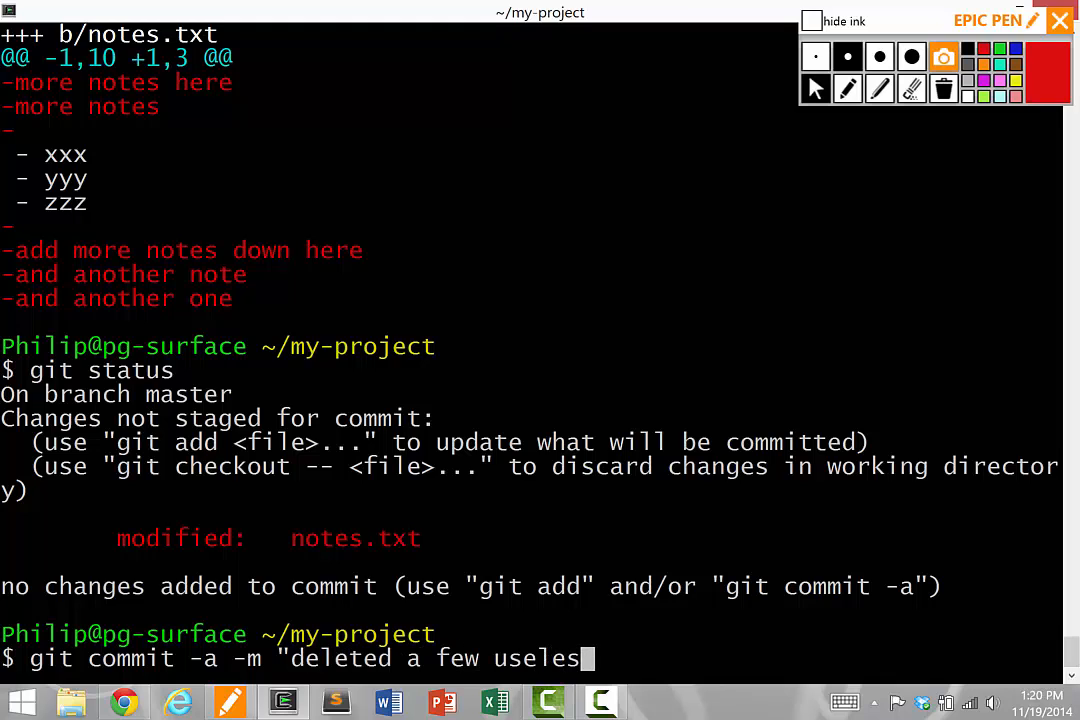
{"action": "type", "text": "s lines\""}
{"action": "type", "text": "git log"}
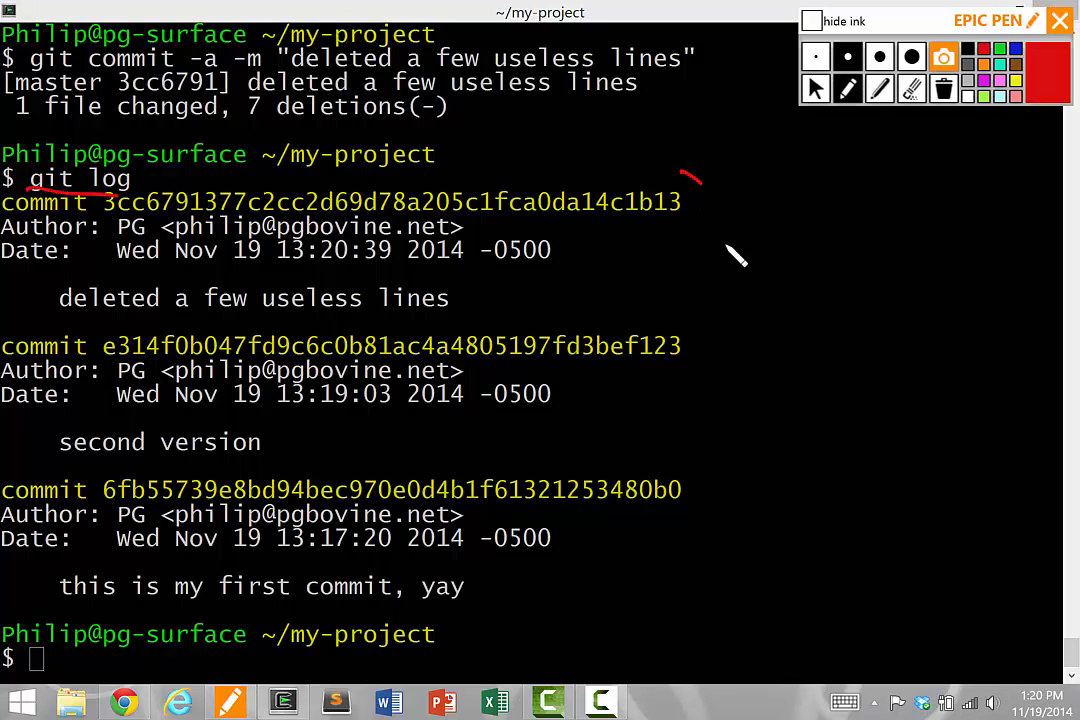
{"action": "left_click_drag", "start_coordinate": [700, 180], "coordinate": [680, 620]}
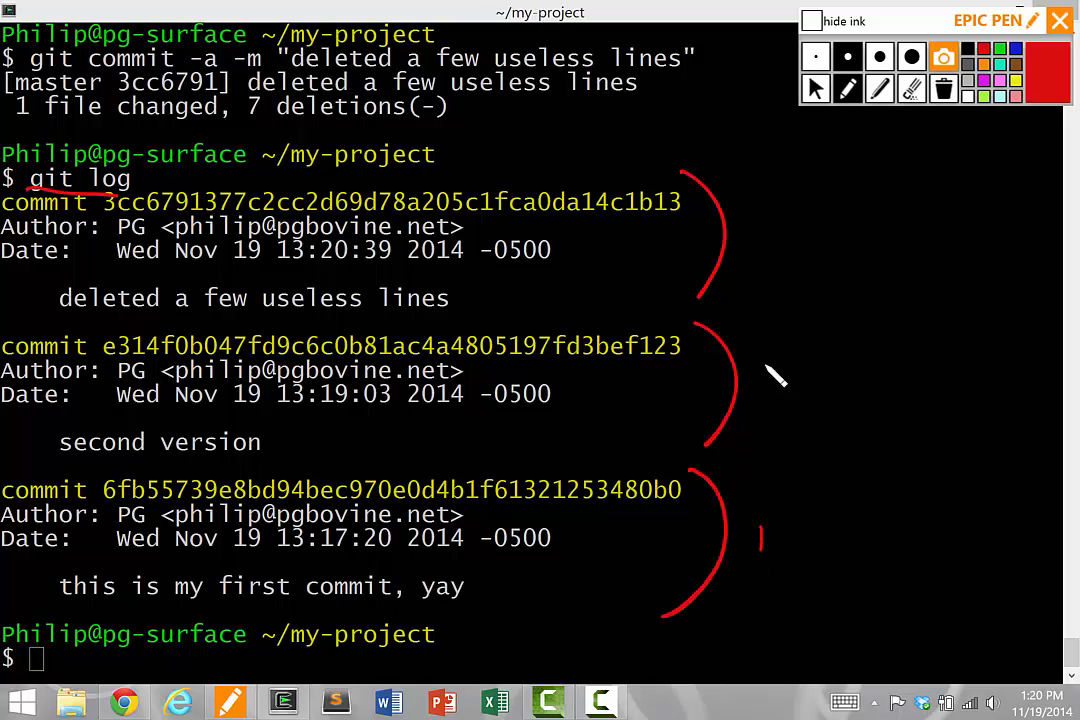
{"action": "left_click_drag", "start_coordinate": [755, 360], "coordinate": [780, 400]}
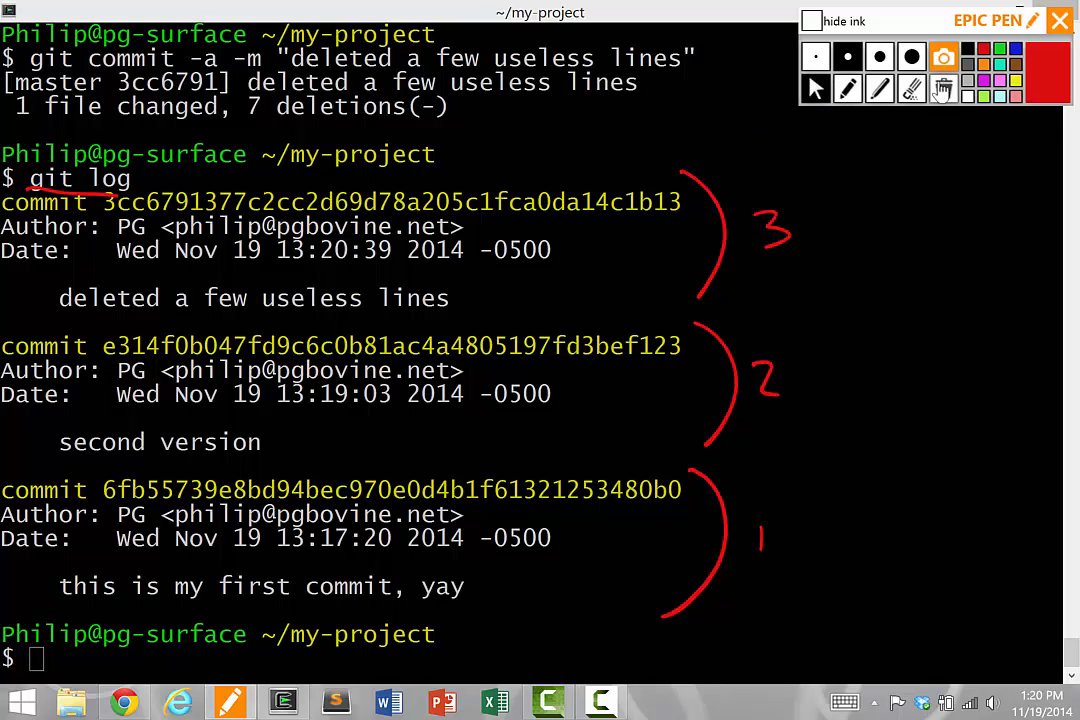
{"action": "left_click", "coordinate": [943, 88]}
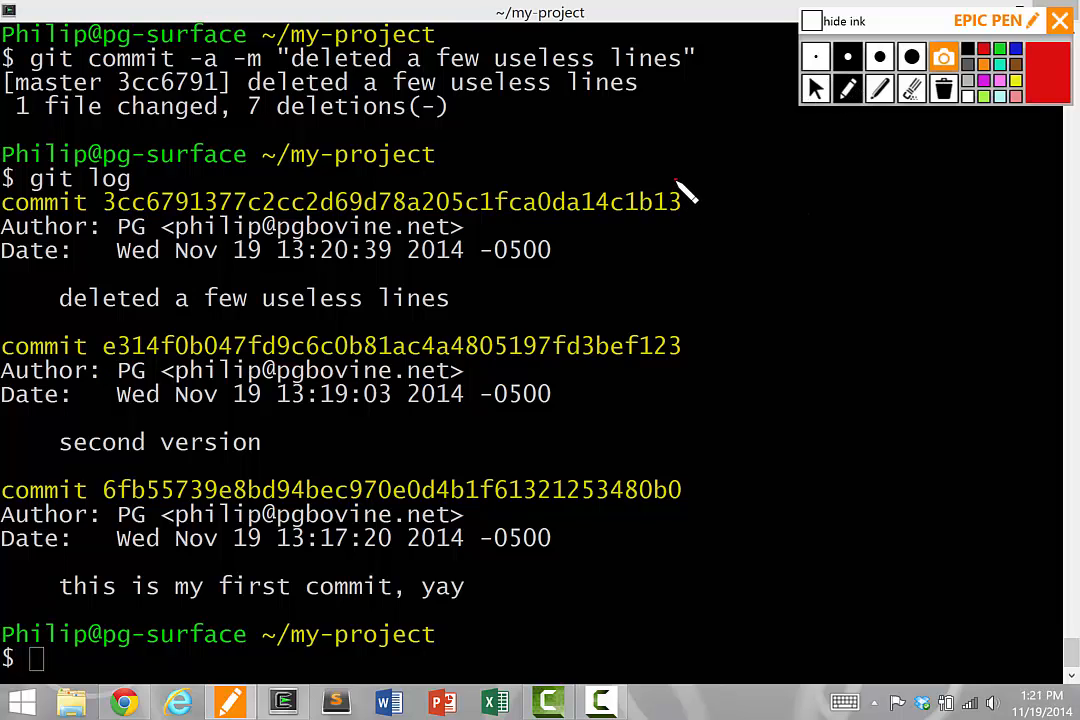
{"action": "left_click_drag", "start_coordinate": [685, 195], "coordinate": [685, 620]}
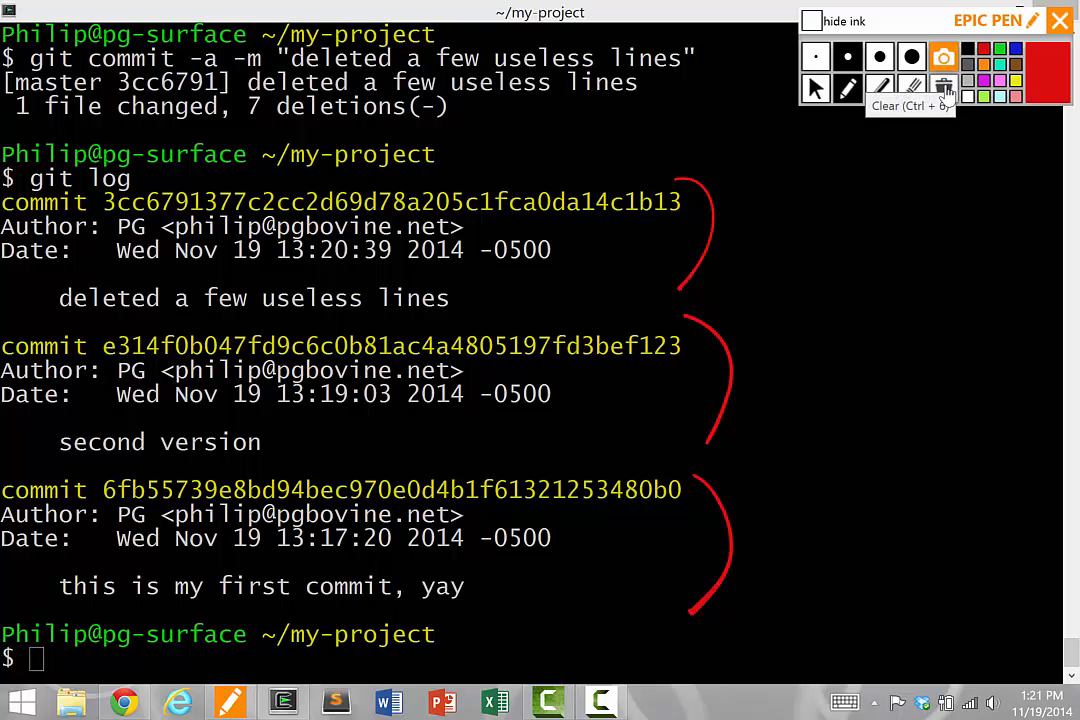
{"action": "left_click", "coordinate": [943, 87]}
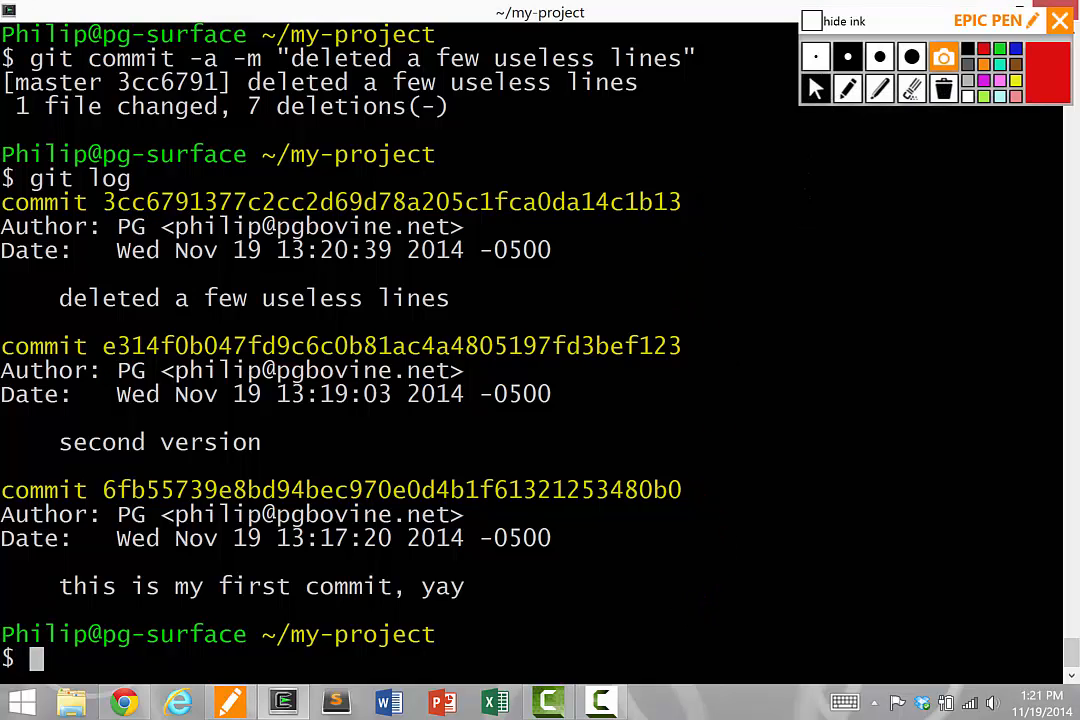
- Type example git init . and git commit -a -m "xx" commands without running them
{"action": "type", "text": "git"}
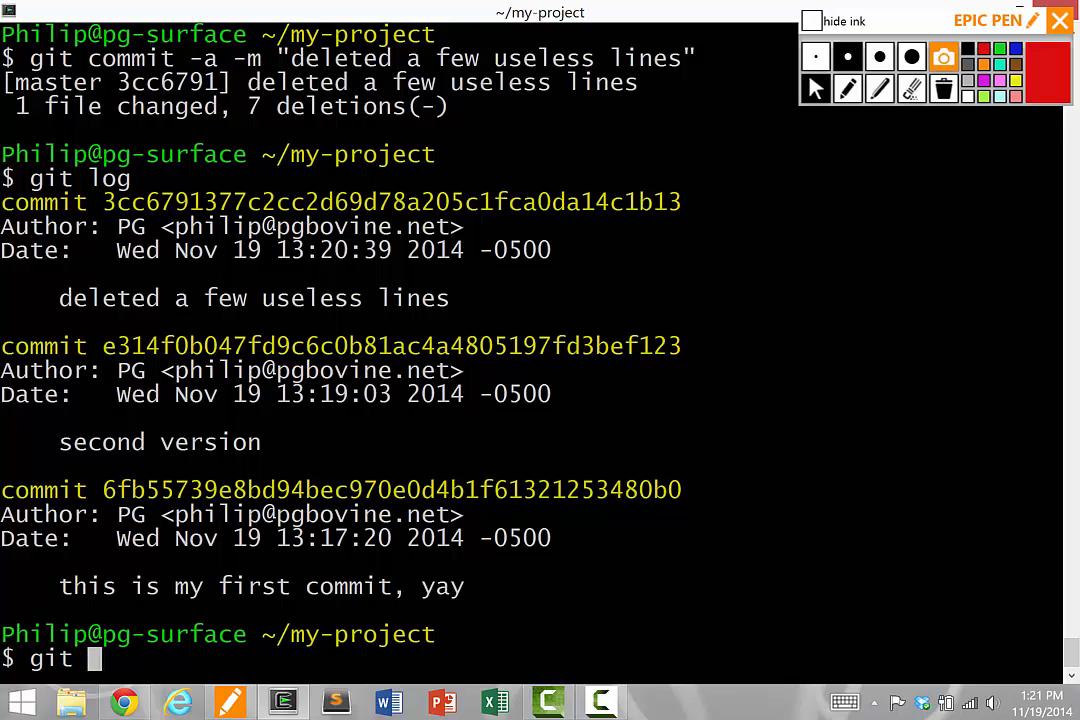
{"action": "type", "text": "init ."}
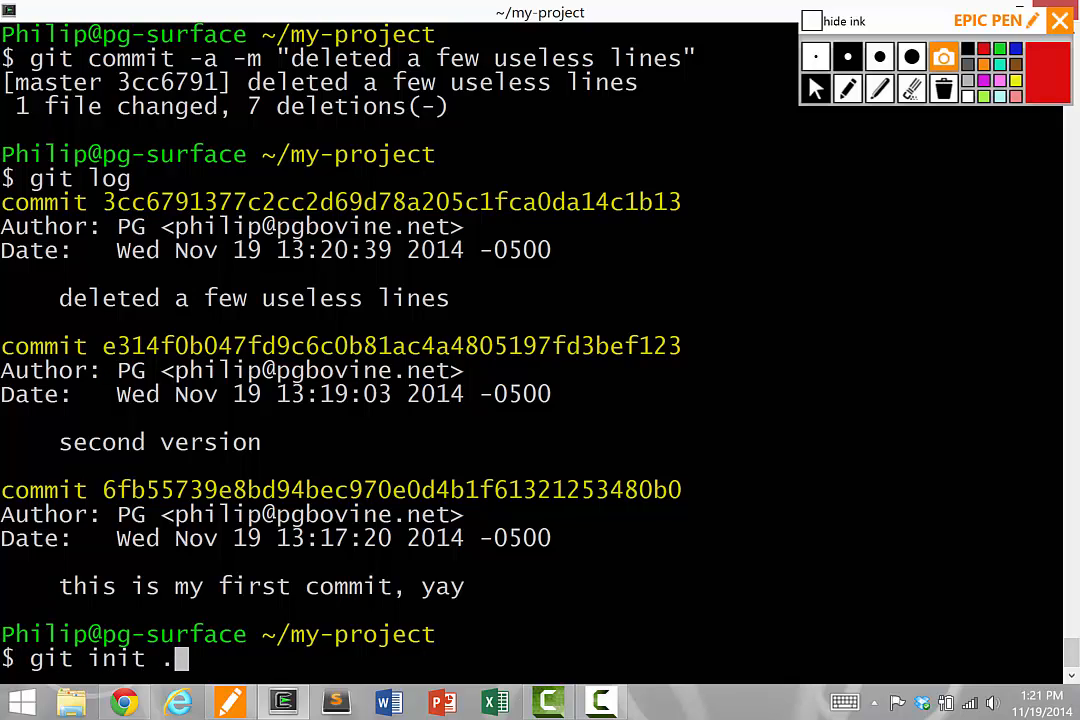
{"action": "key", "text": "BackSpace"}
{"action": "type", "text": "git add"}
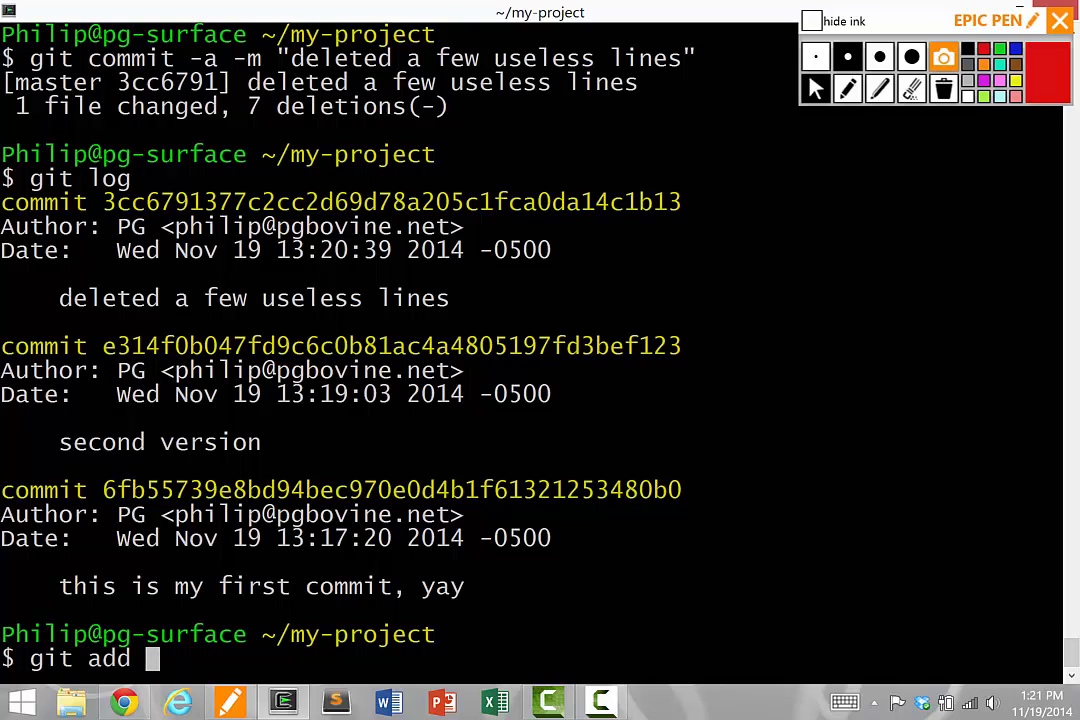
{"action": "type", "text": "c"}
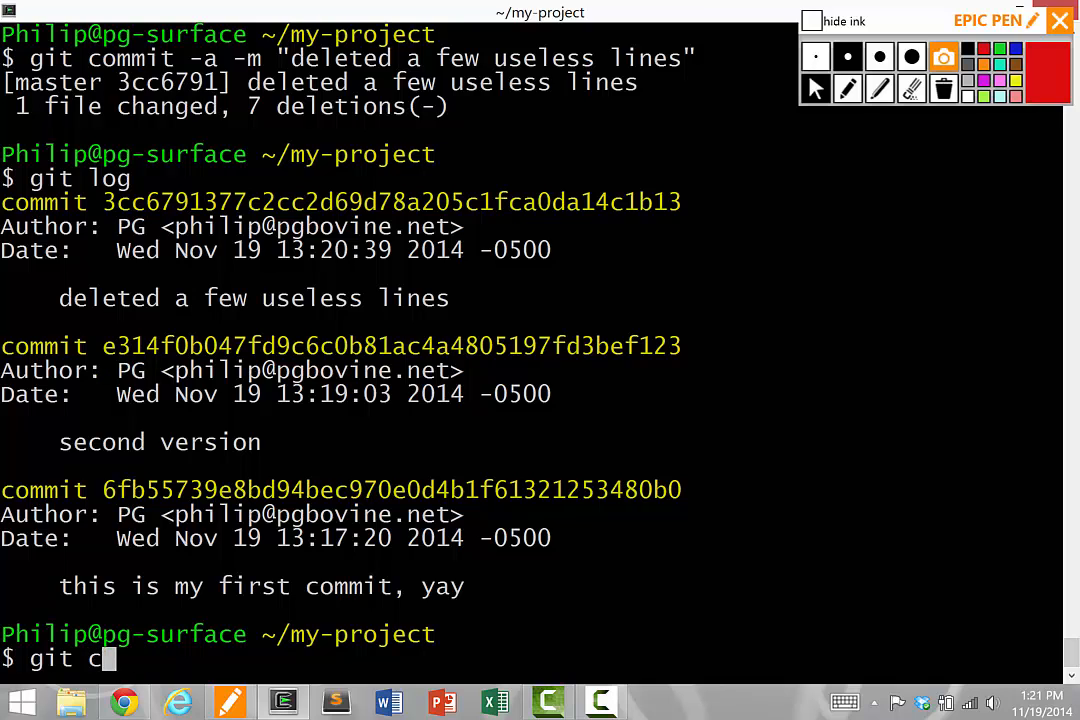
{"action": "type", "text": "ommit -a -m"}
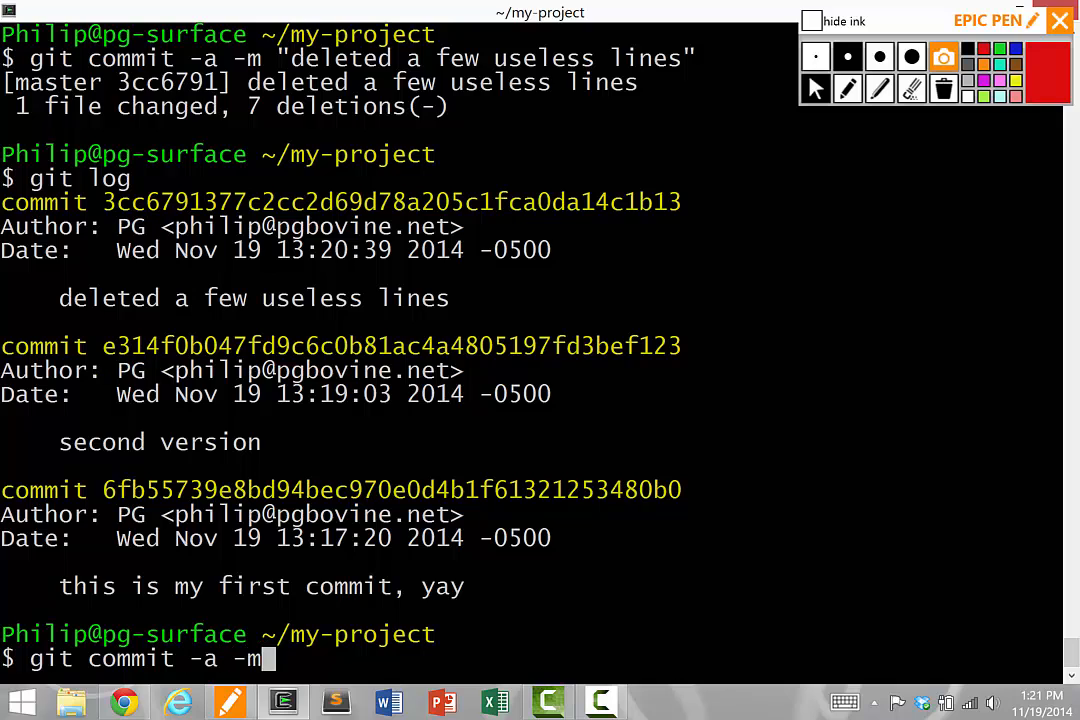
{"action": "type", "text": "\"x"}
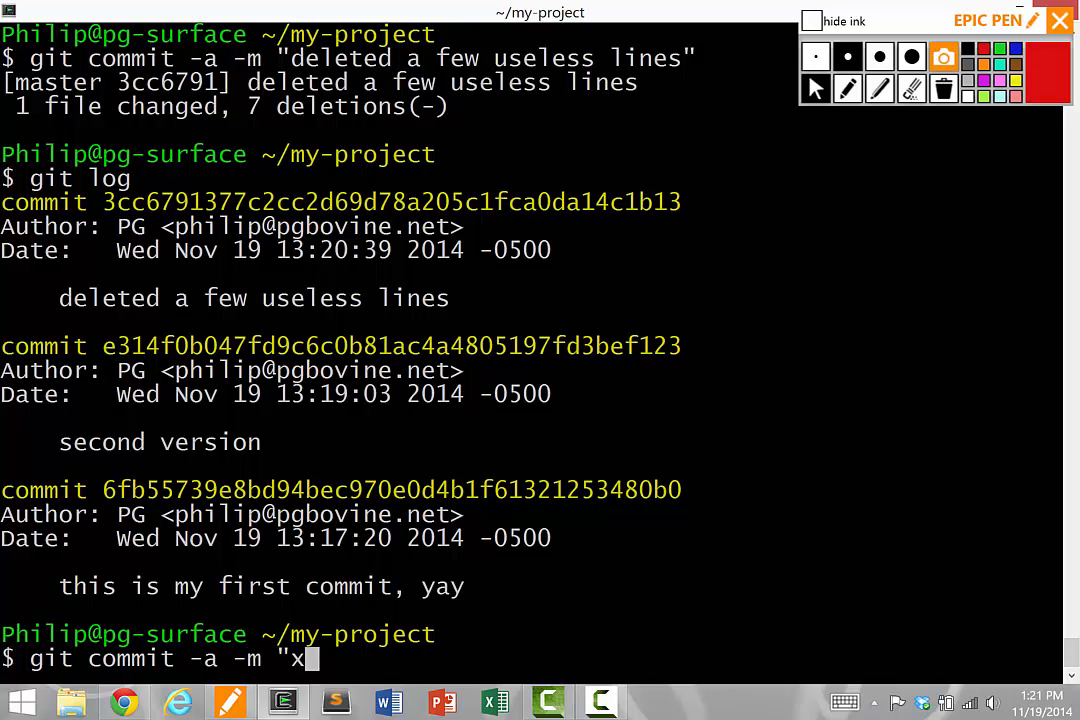
{"action": "type", "text": "x"}
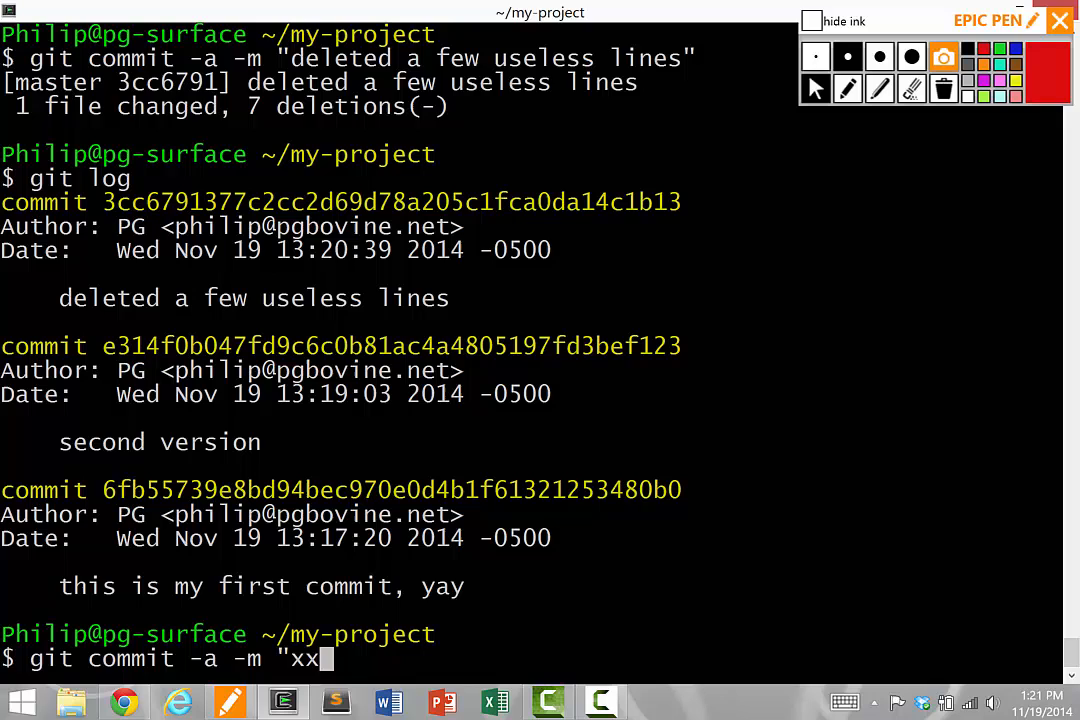
- Type git status without running it, then run ls to list notes.txt
{"action": "type", "text": "git status"}
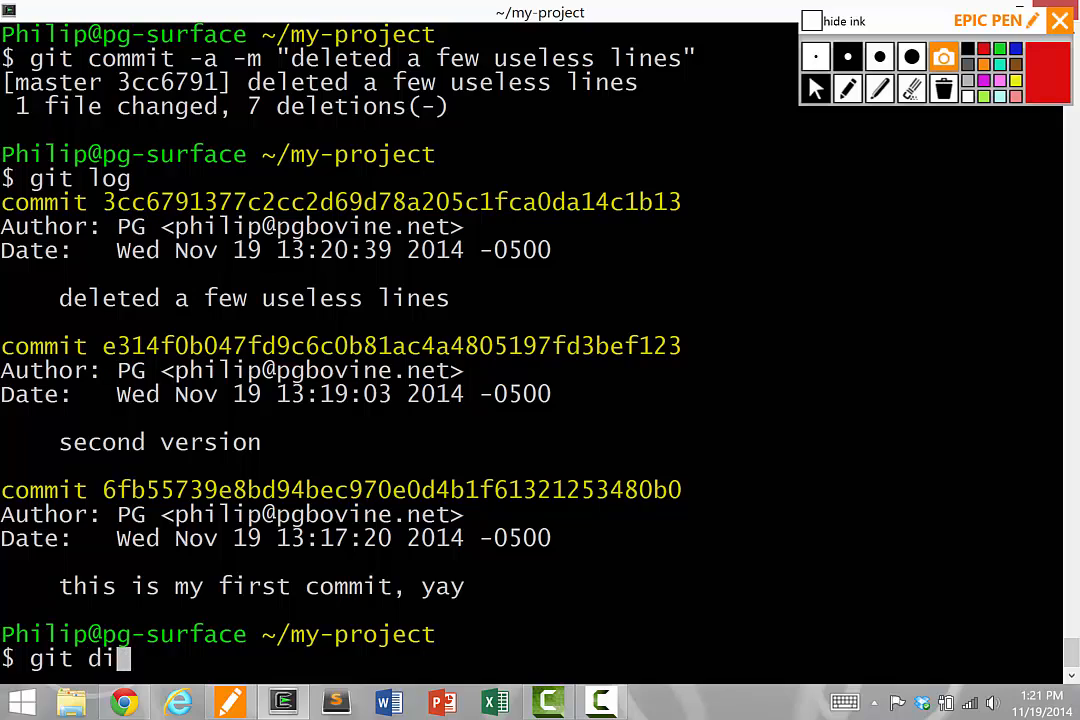
{"action": "type", "text": "ff"}
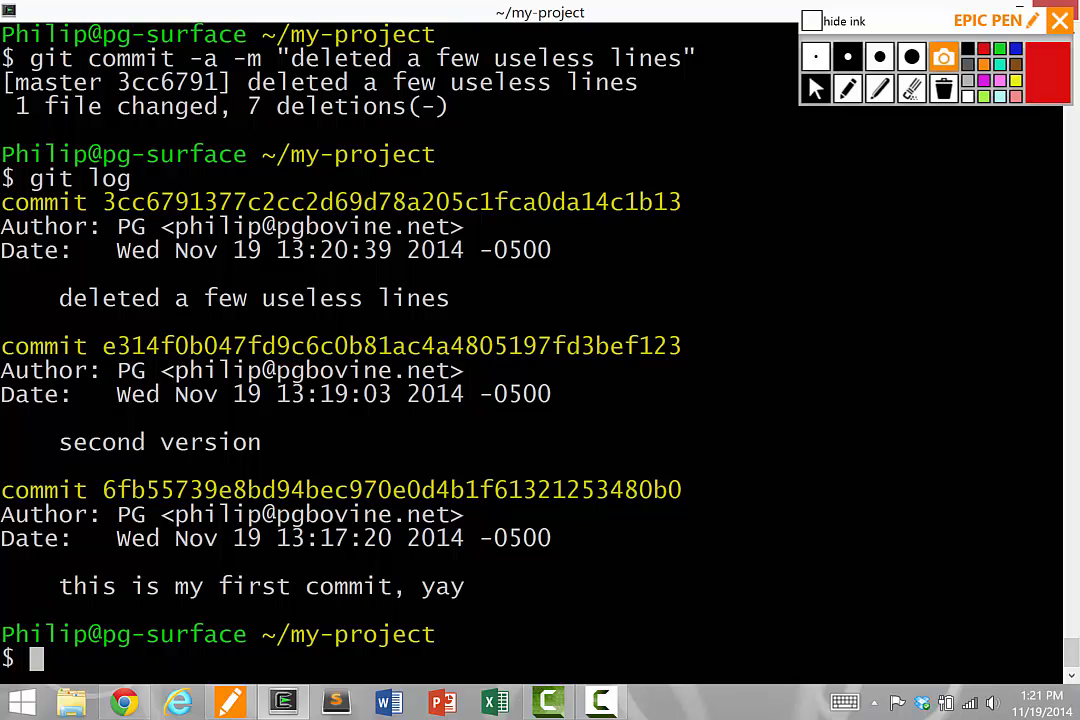
{"action": "type", "text": "ls"}
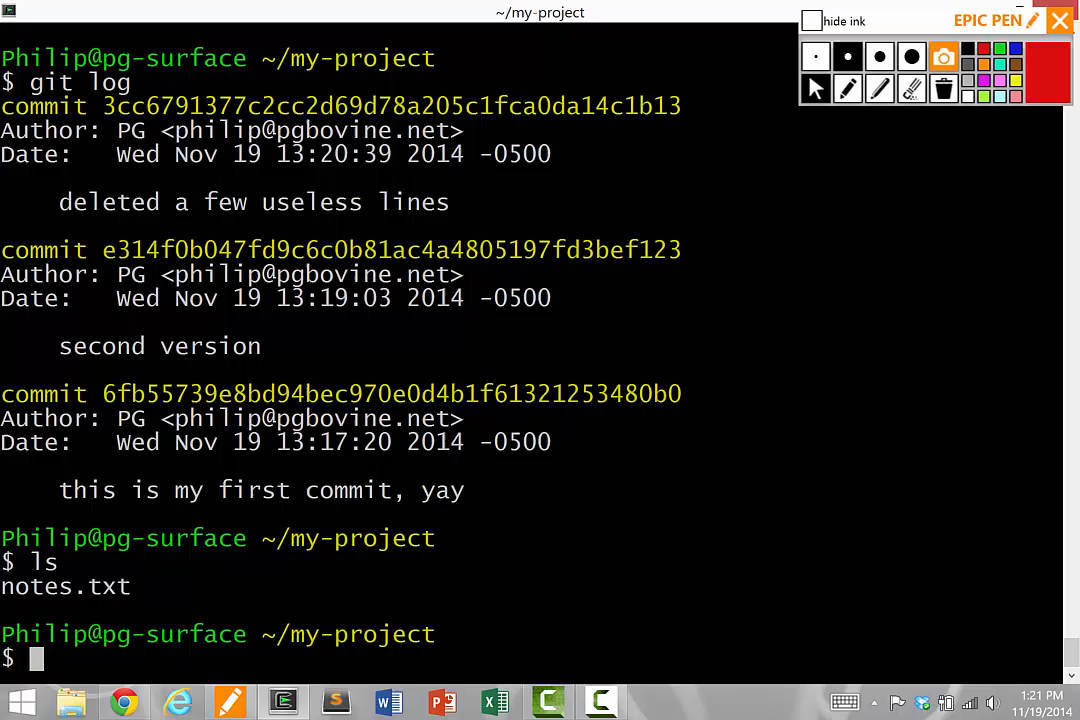